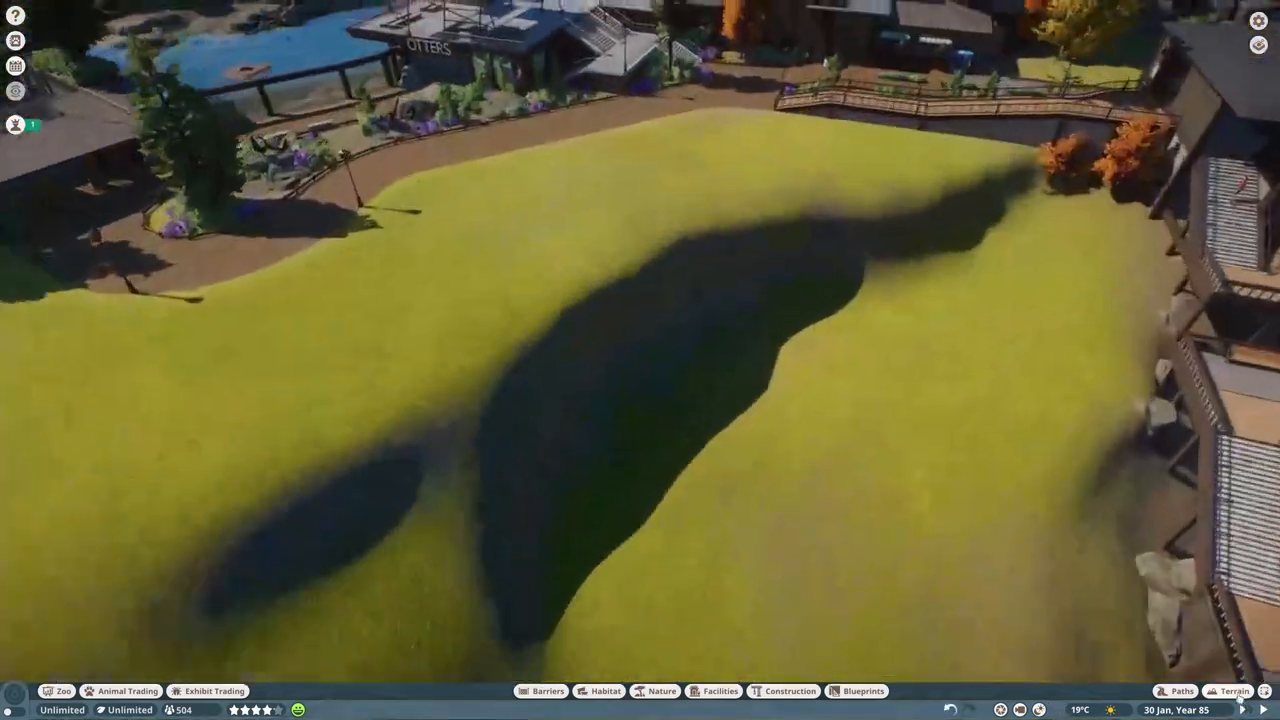
Lower a hollow and deep channel into the grassy hill, then smooth the whole hillside
{"action": "left_click", "coordinate": [1234, 692]}
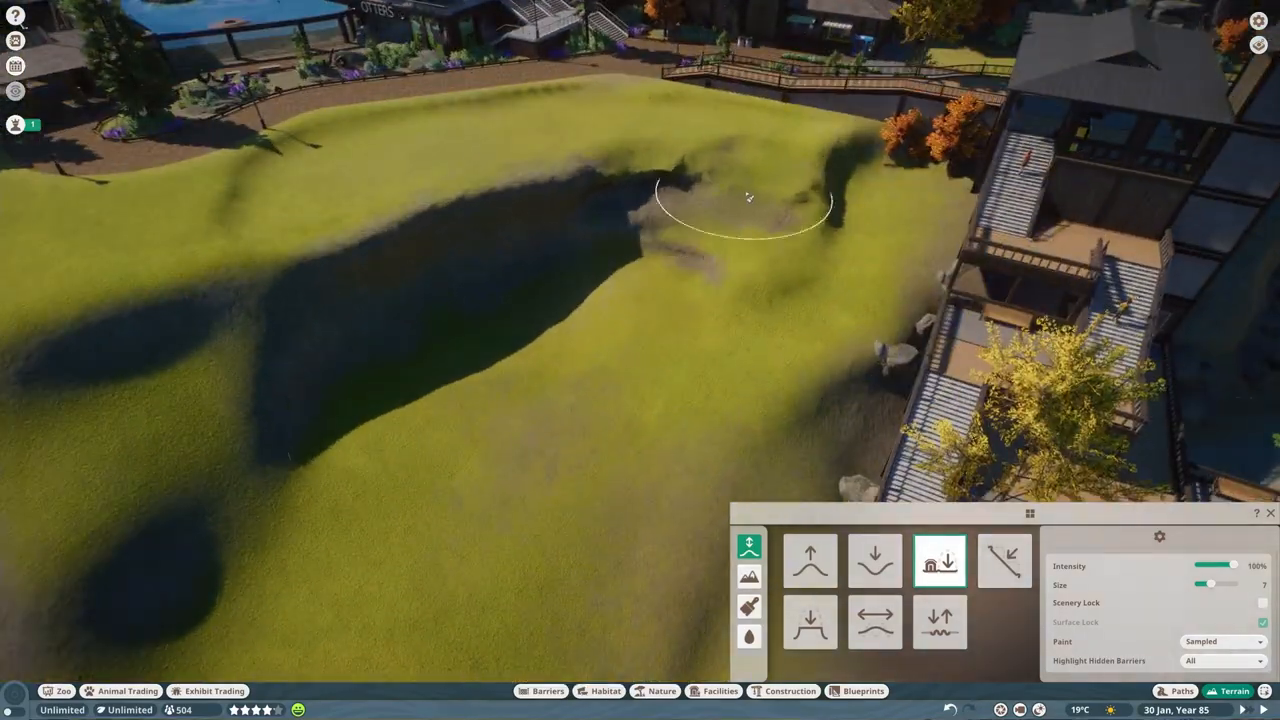
{"action": "left_click", "coordinate": [876, 620]}
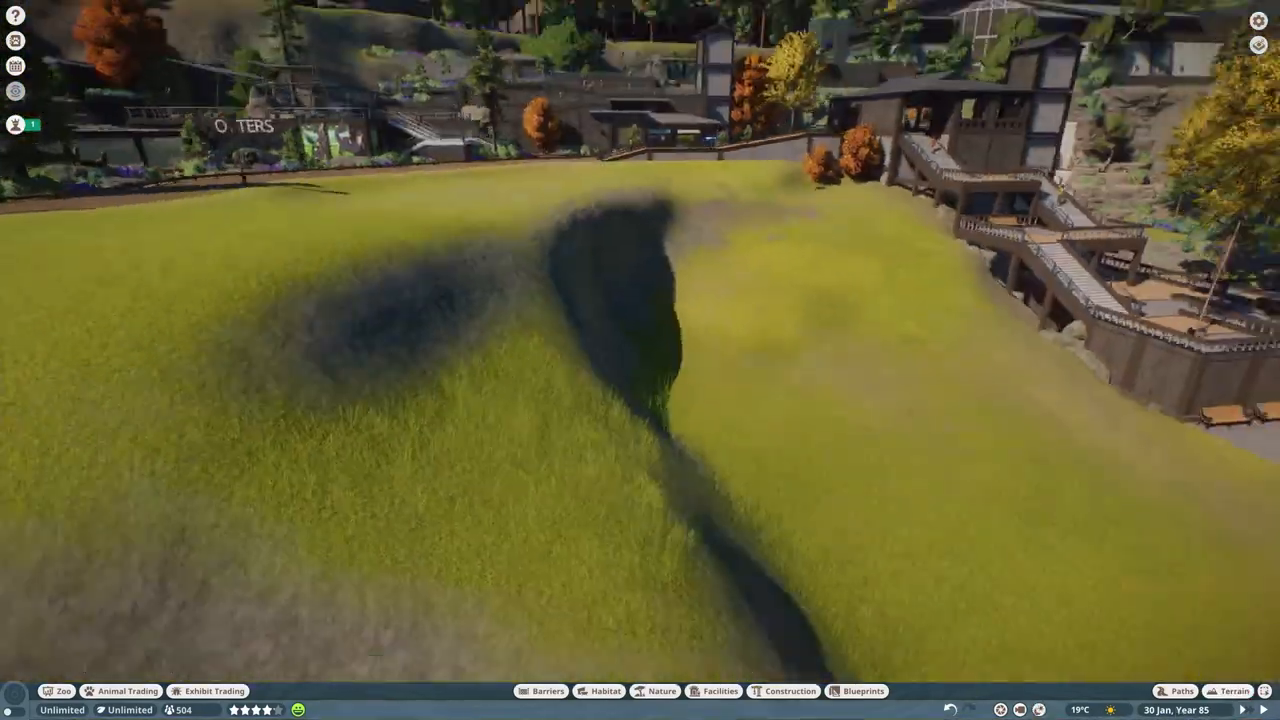
{"action": "left_click", "coordinate": [1236, 692]}
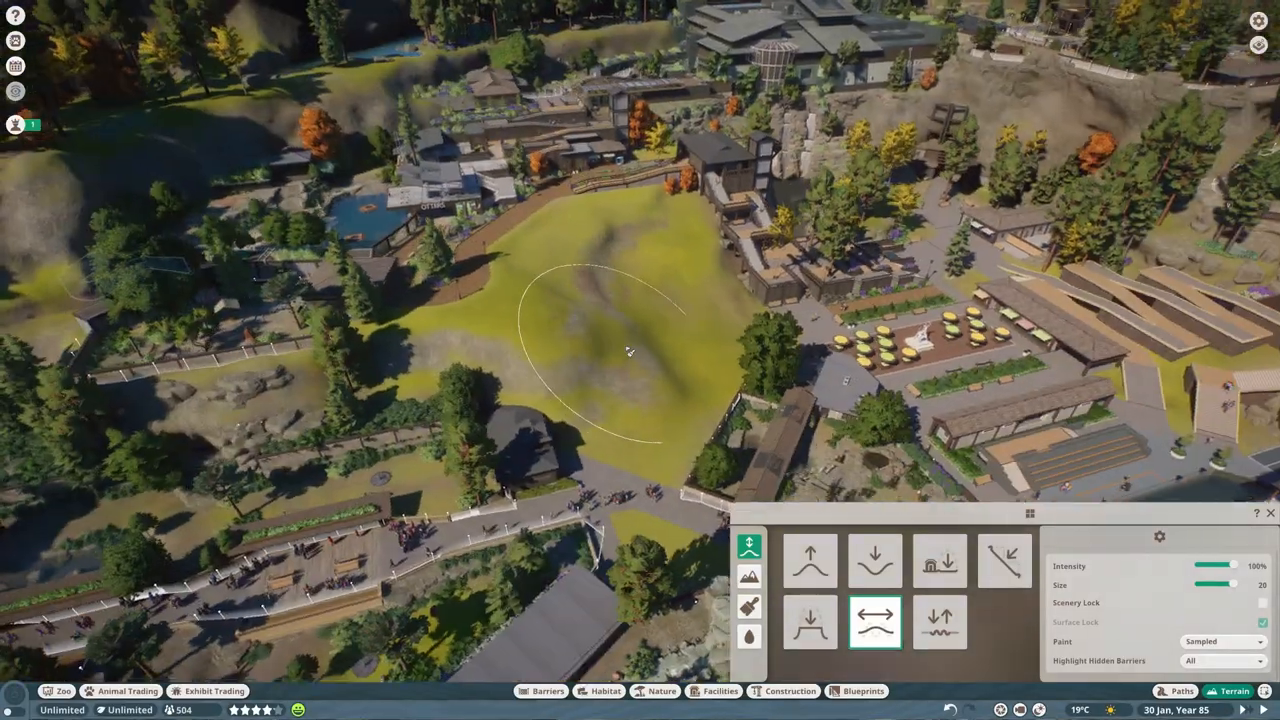
{"action": "left_click", "coordinate": [1180, 692]}
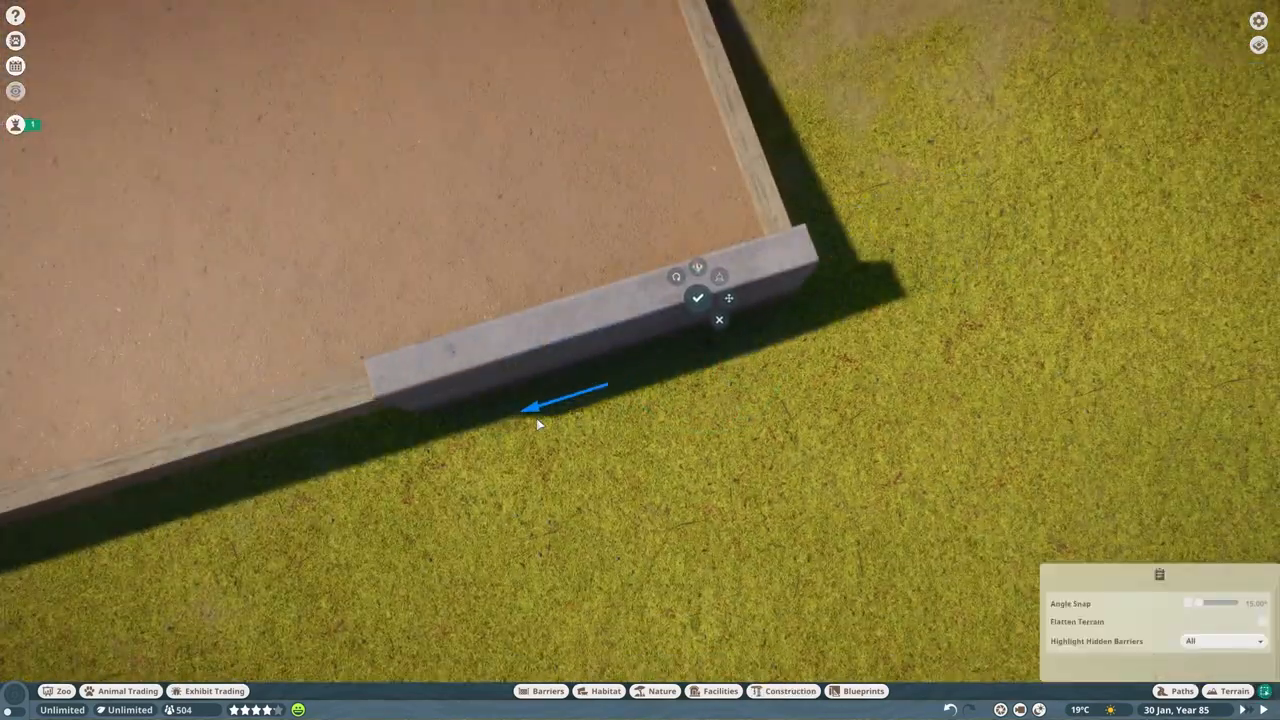
Place concrete wall blocks along the dirt edge and seat a timber beam on the wall top
{"action": "left_click", "coordinate": [696, 298]}
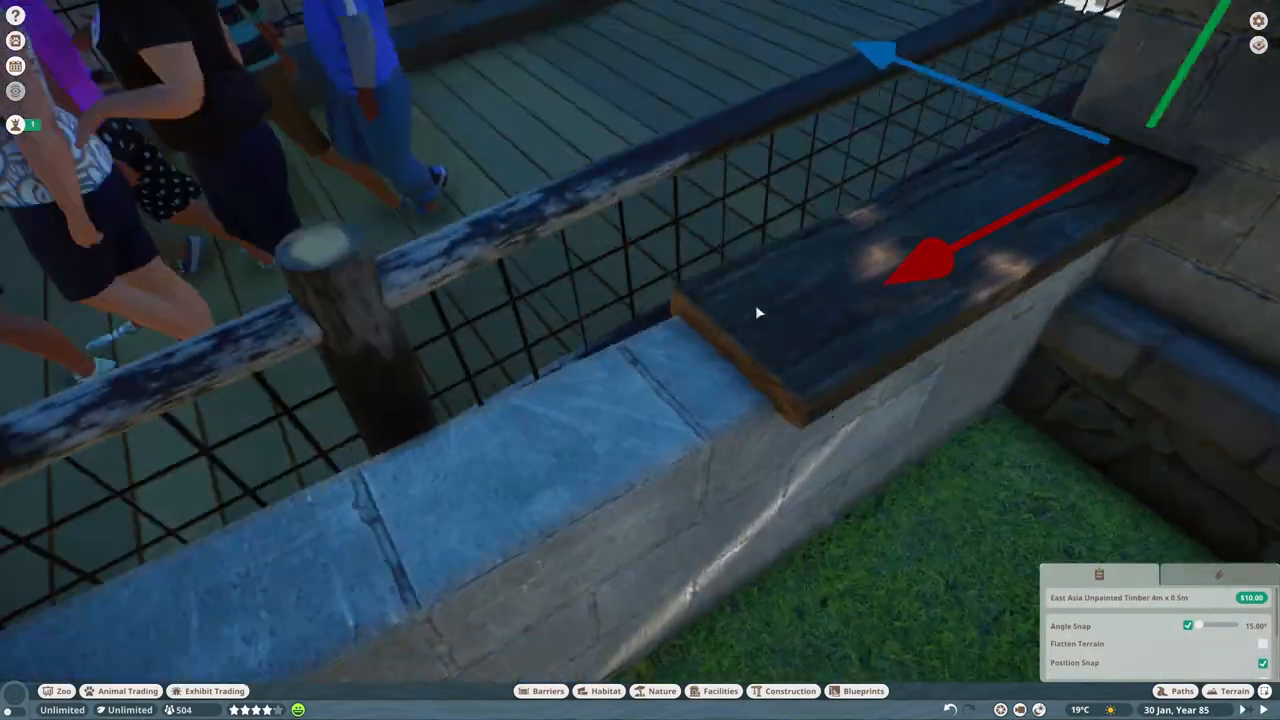
{"action": "left_click_drag", "start_coordinate": [760, 312], "coordinate": [436, 336]}
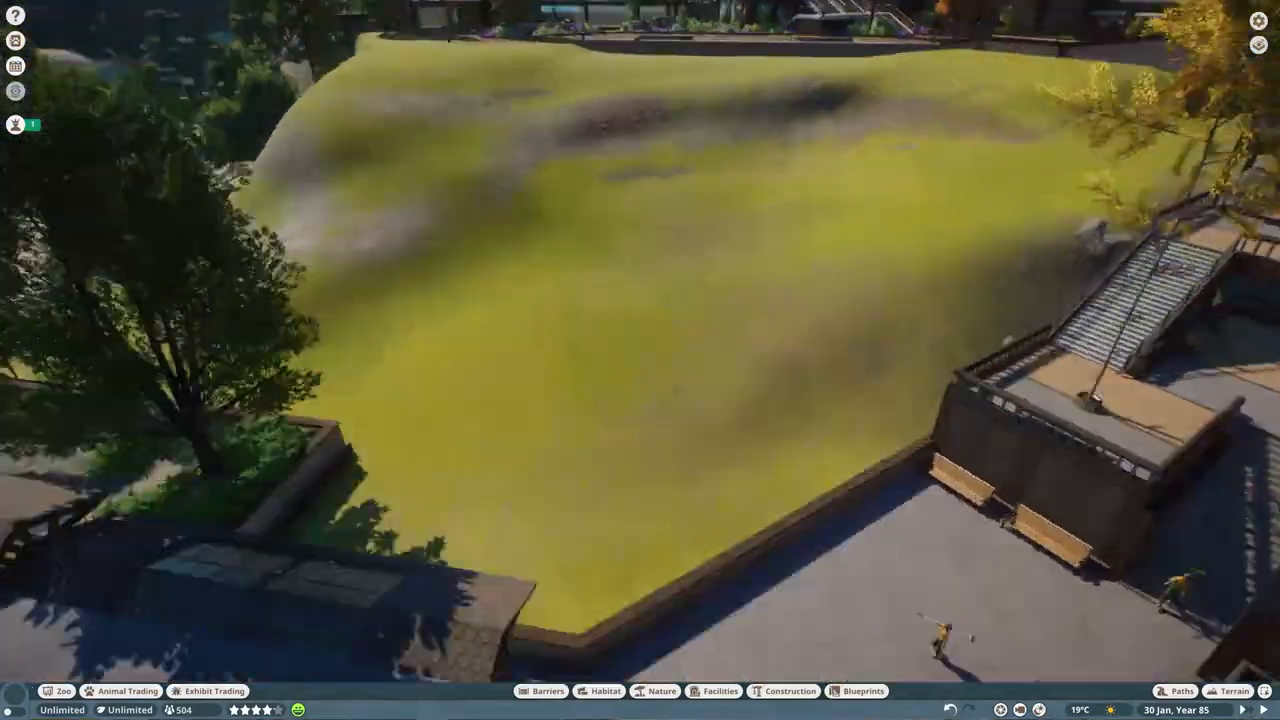
Carve more hollows into the hill and place a wall segment along the viewing path
{"action": "left_click", "coordinate": [1236, 690]}
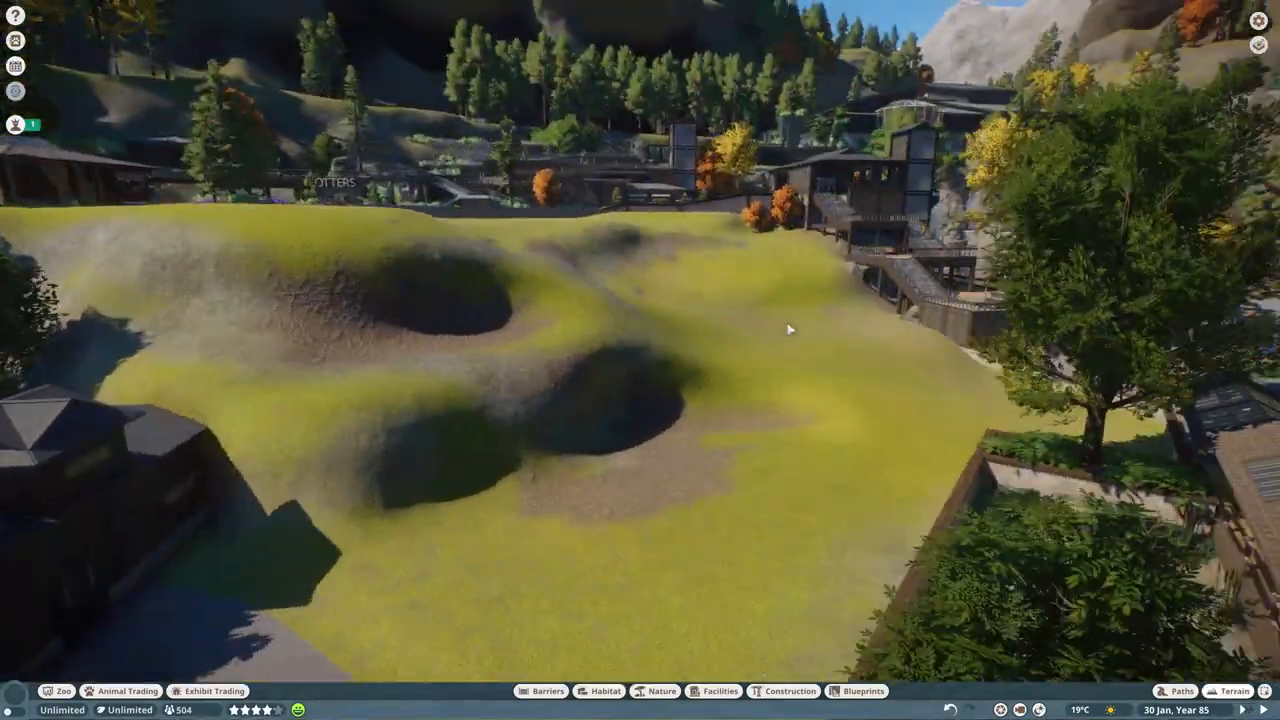
{"action": "left_click", "coordinate": [788, 692]}
{"action": "type", "text": "mesh"}
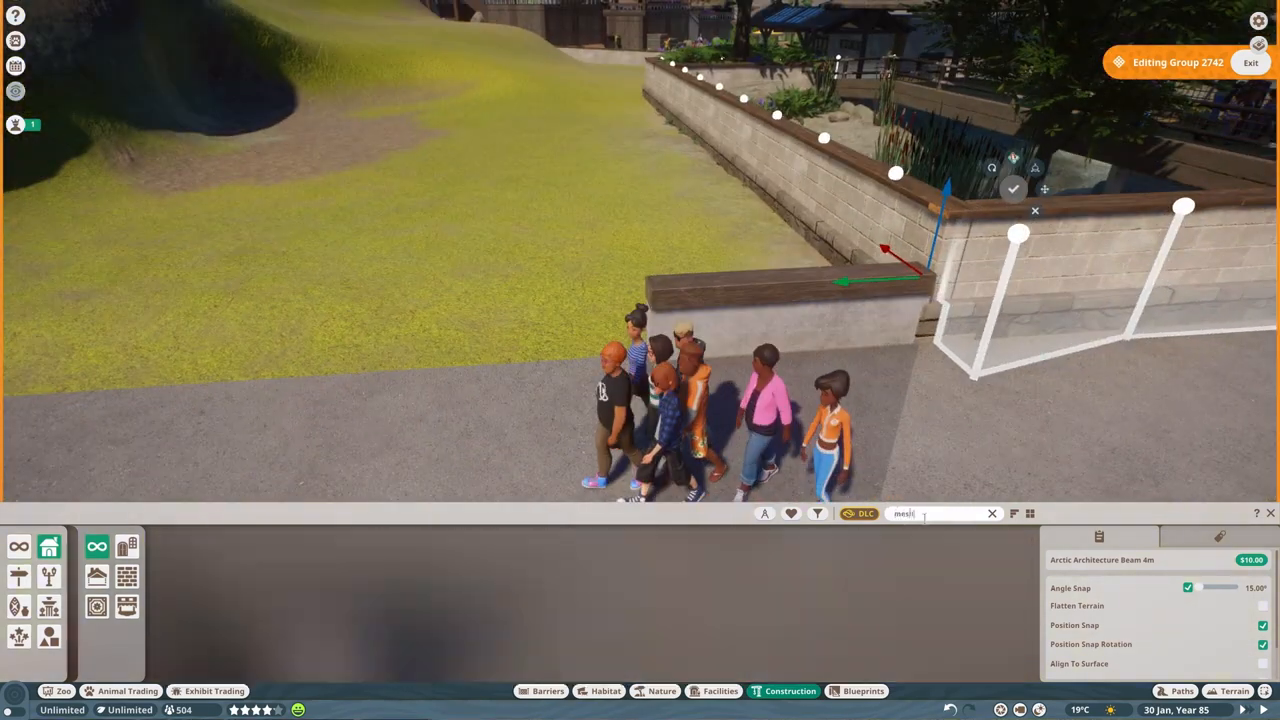
{"action": "left_click", "coordinate": [432, 560]}
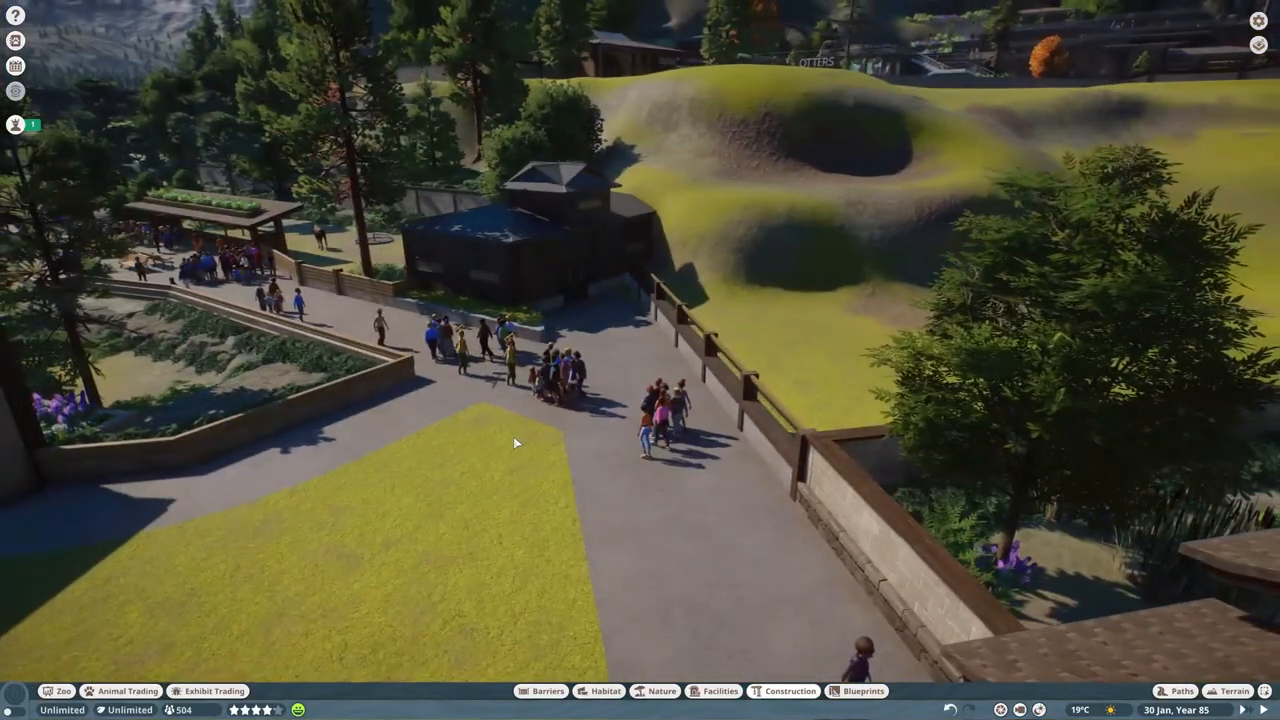
Add fence pieces along the viewing platform with benches at the viewing spot
{"action": "left_click", "coordinate": [790, 692]}
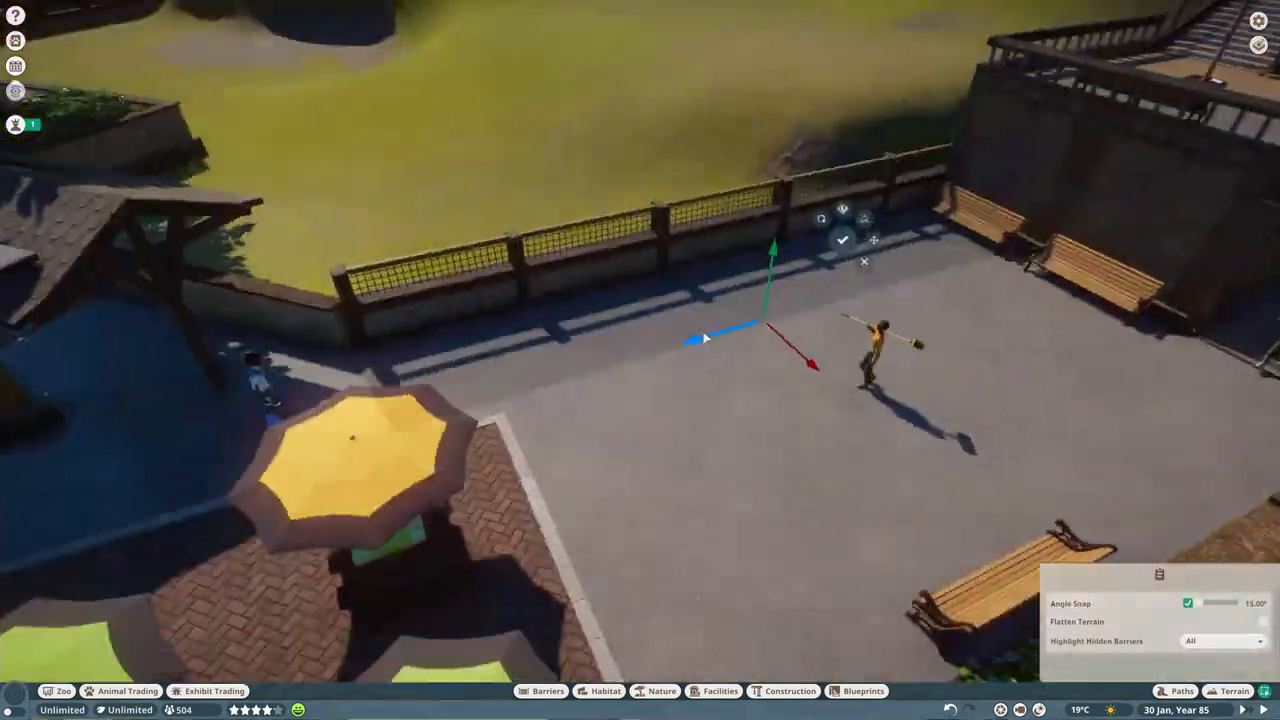
{"action": "left_click", "coordinate": [790, 690]}
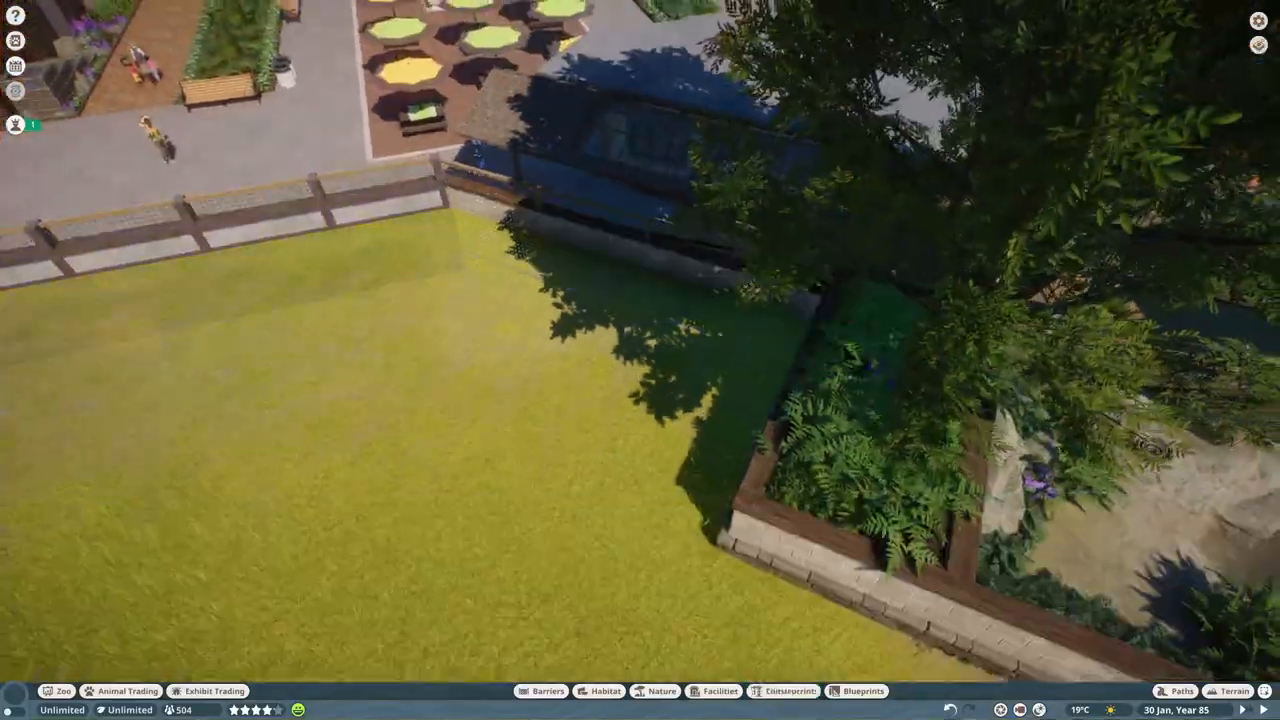
{"action": "left_click", "coordinate": [662, 692]}
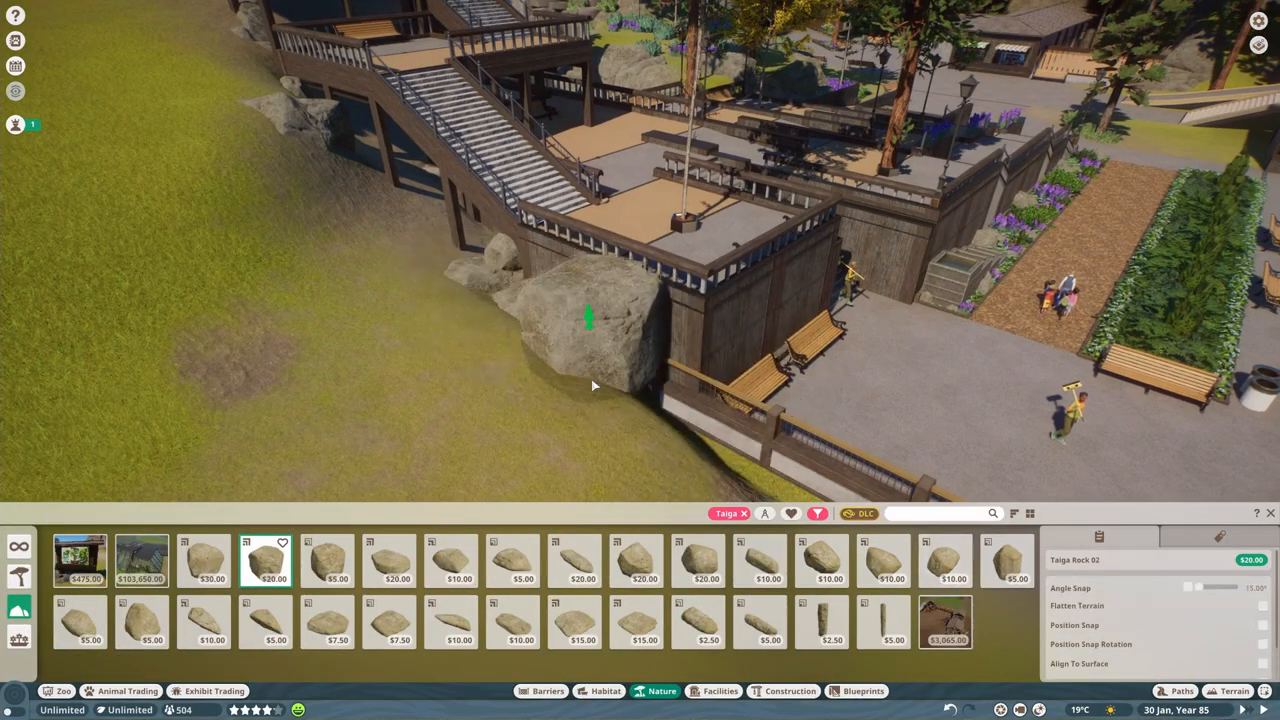
Place a large Taiga boulder beneath the staircase against the wall
{"action": "left_click", "coordinate": [388, 560]}
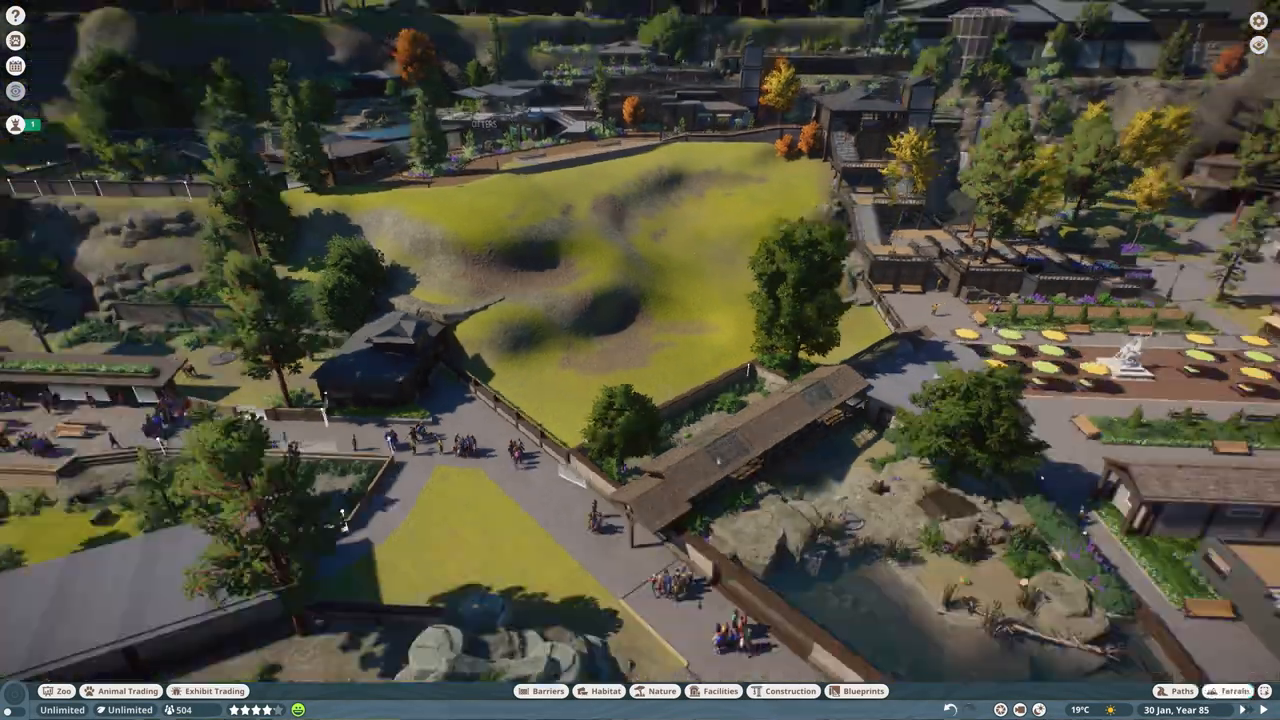
{"action": "scroll", "scroll_direction": "down", "scroll_amount": 3}
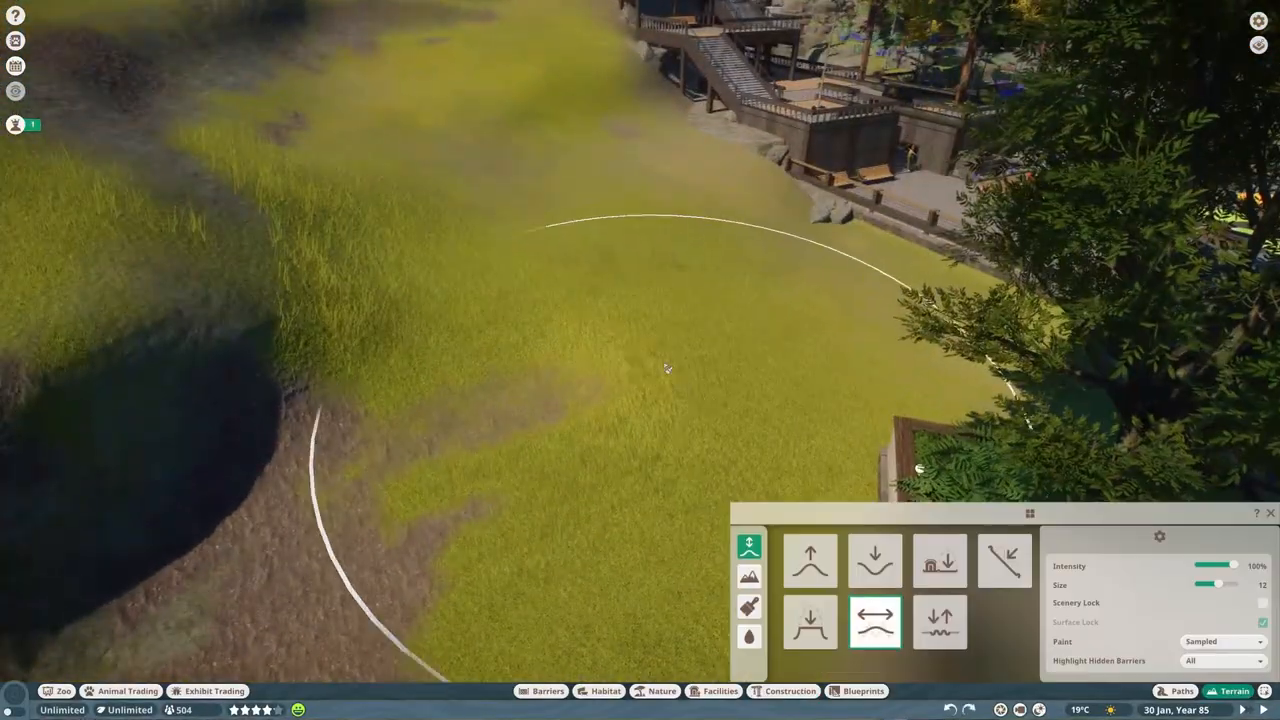
Smooth the slope, lower the ground beside the shelter and place a rock outcrop there
{"action": "left_click", "coordinate": [876, 560]}
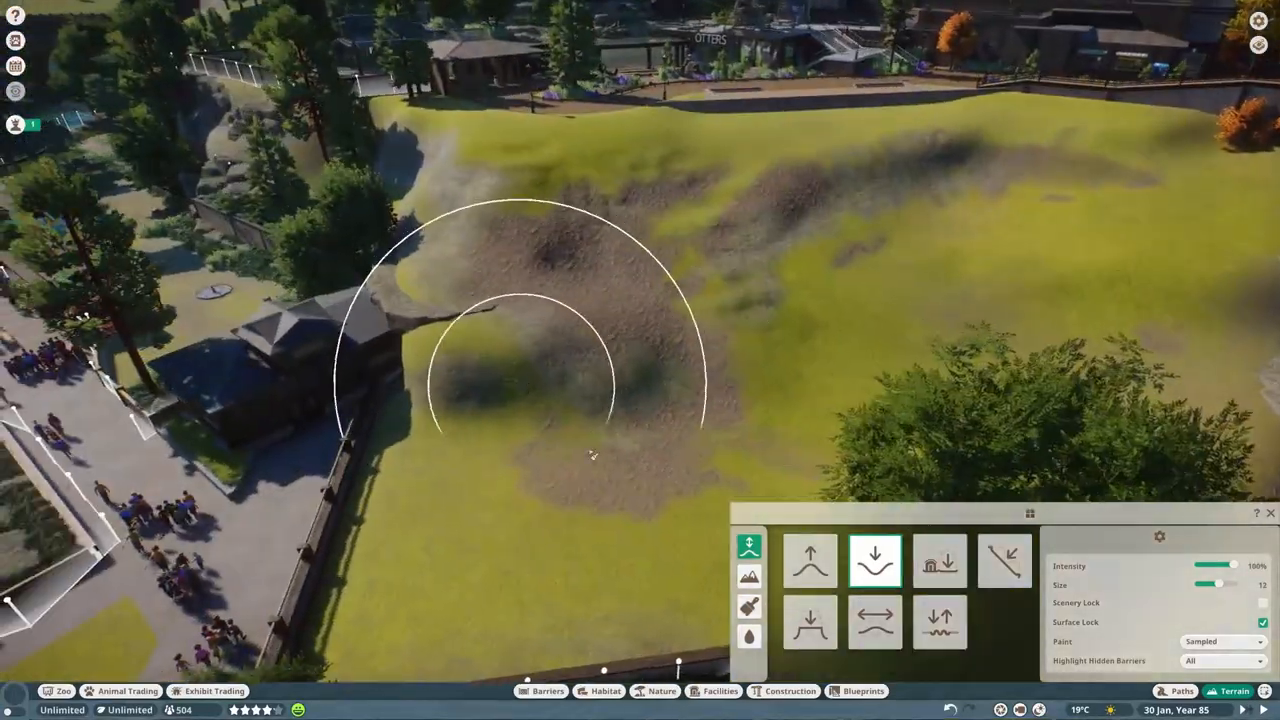
{"action": "left_click", "coordinate": [660, 692]}
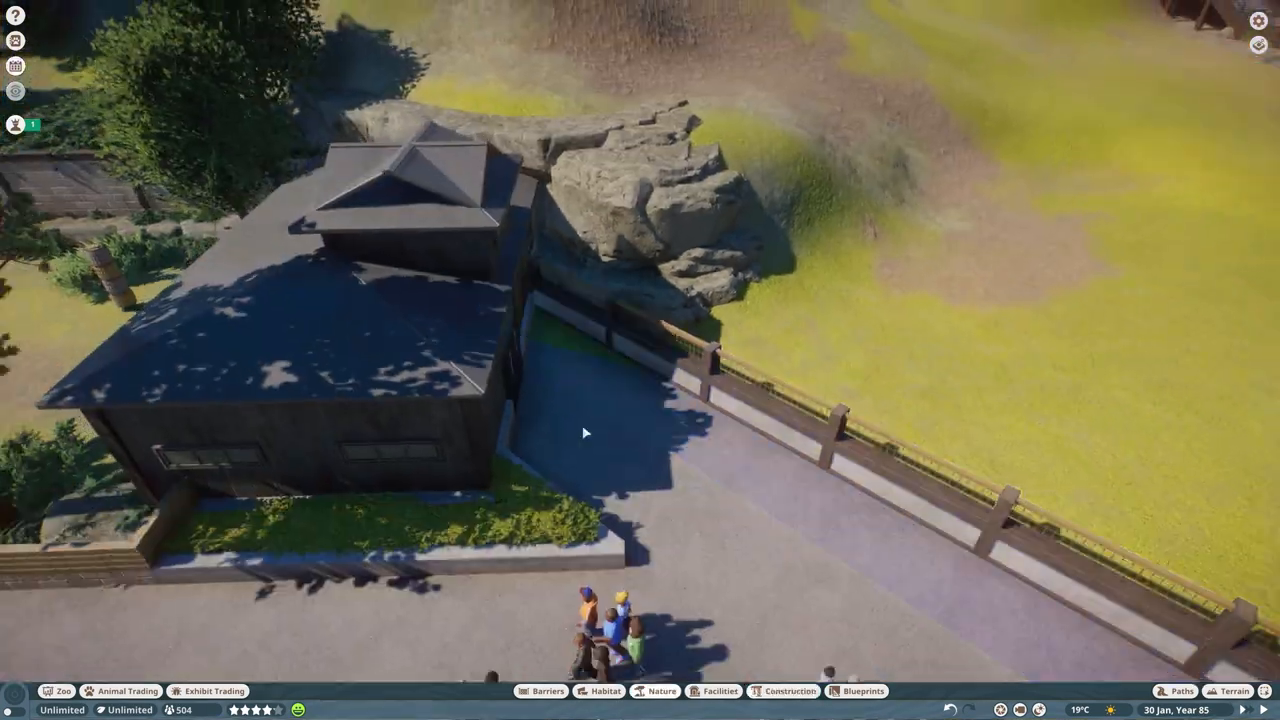
{"action": "left_click", "coordinate": [782, 692]}
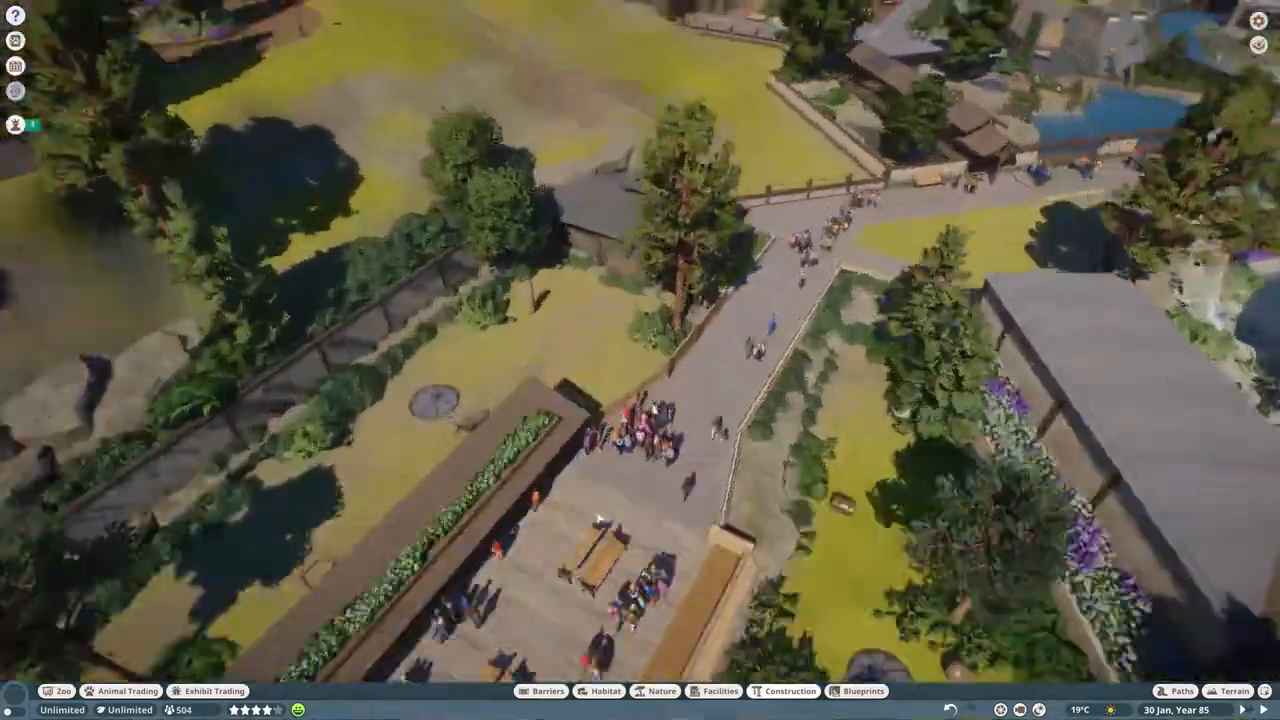
Paint rocky dirt texture over the hillside with the terrain paint brush
{"action": "left_click", "coordinate": [1232, 692]}
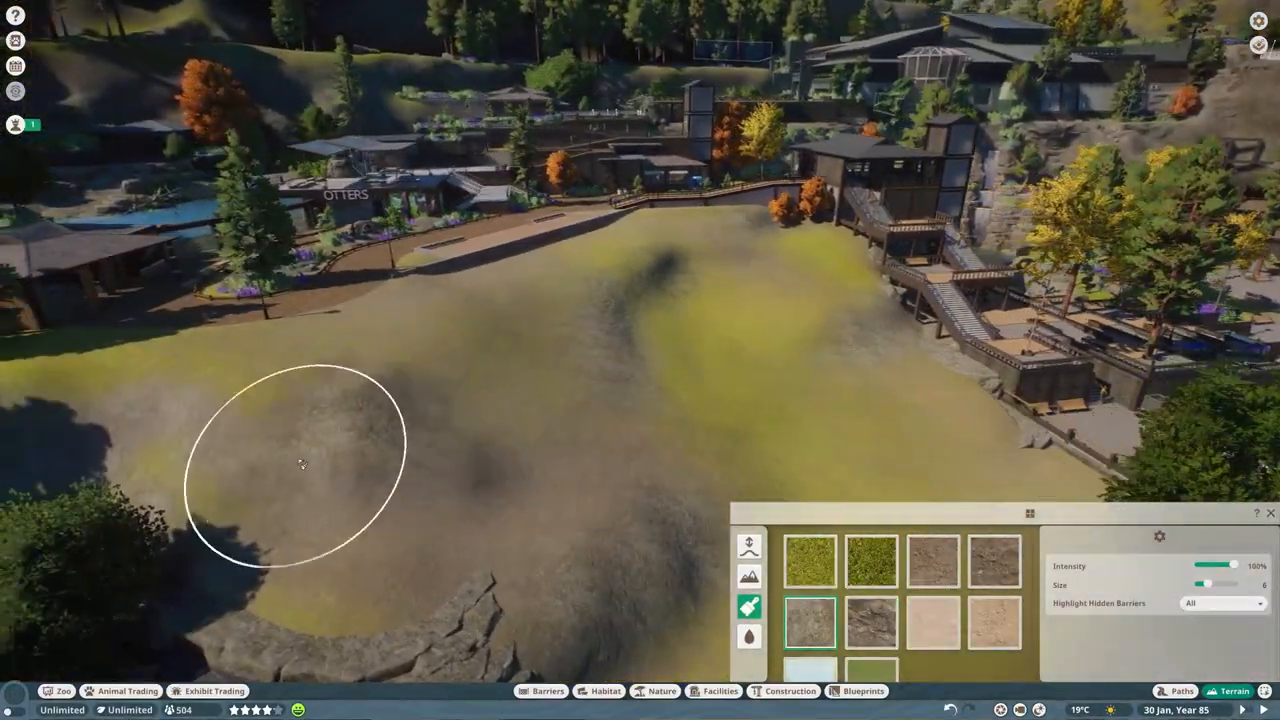
{"action": "left_click", "coordinate": [662, 692]}
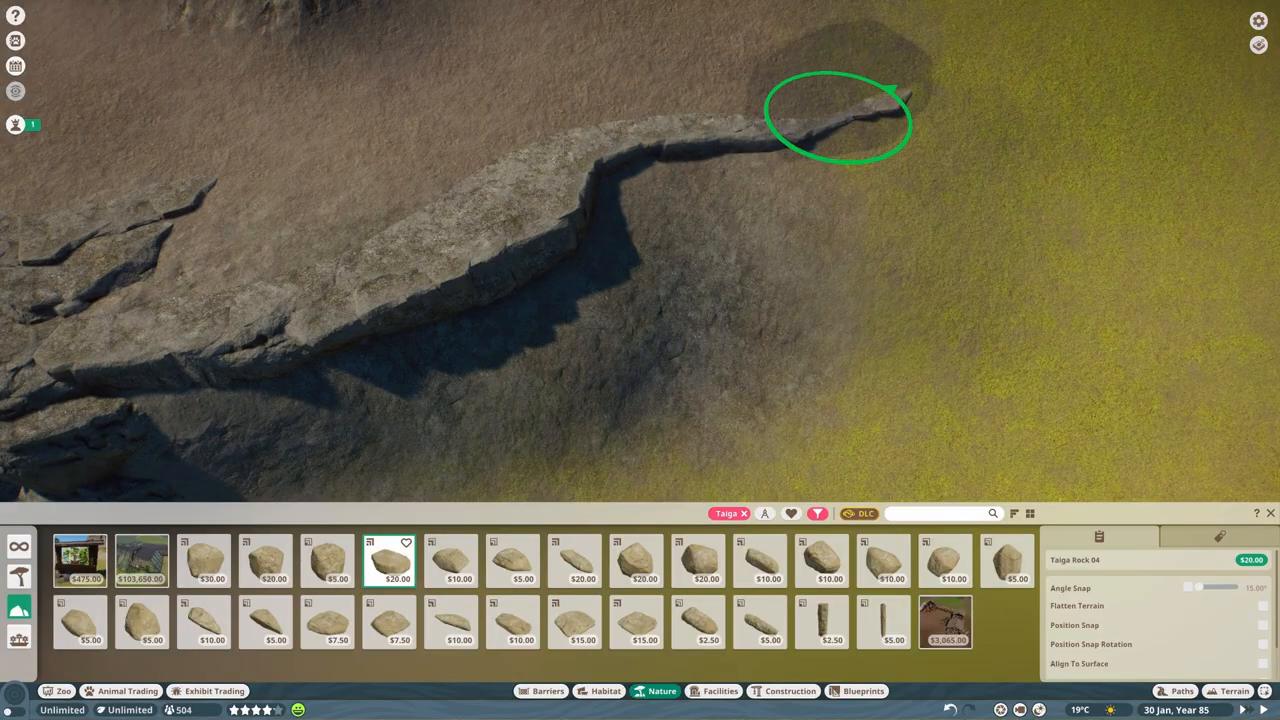
Place a rock ledge across the slope, a boulder by the stairs and an outcrop near the viewing deck
{"action": "left_click", "coordinate": [204, 560]}
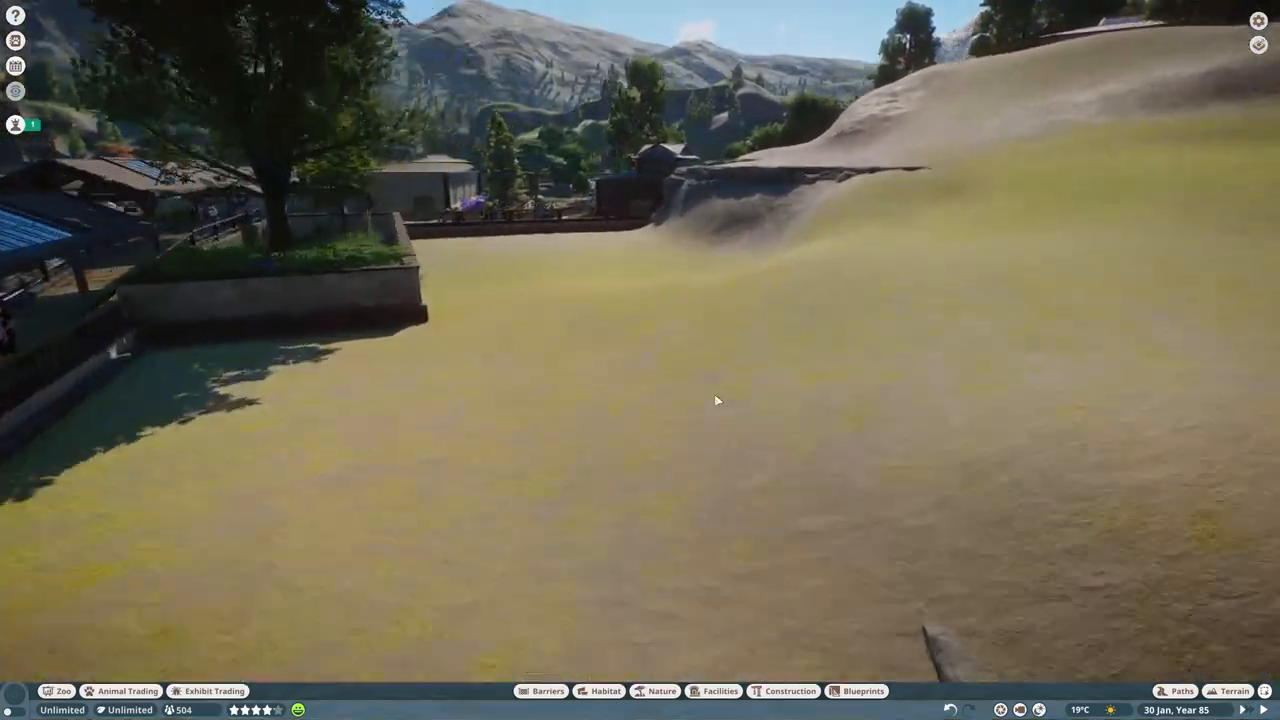
{"action": "left_click", "coordinate": [660, 692]}
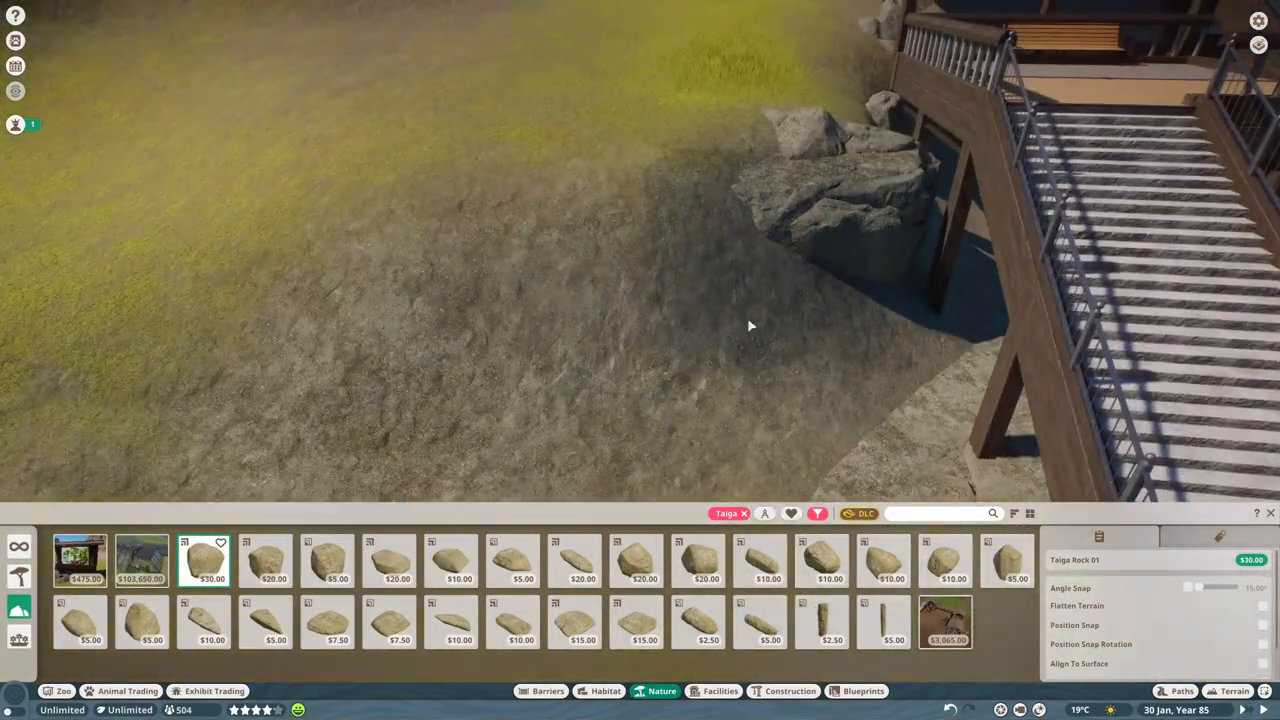
{"action": "left_click", "coordinate": [388, 560]}
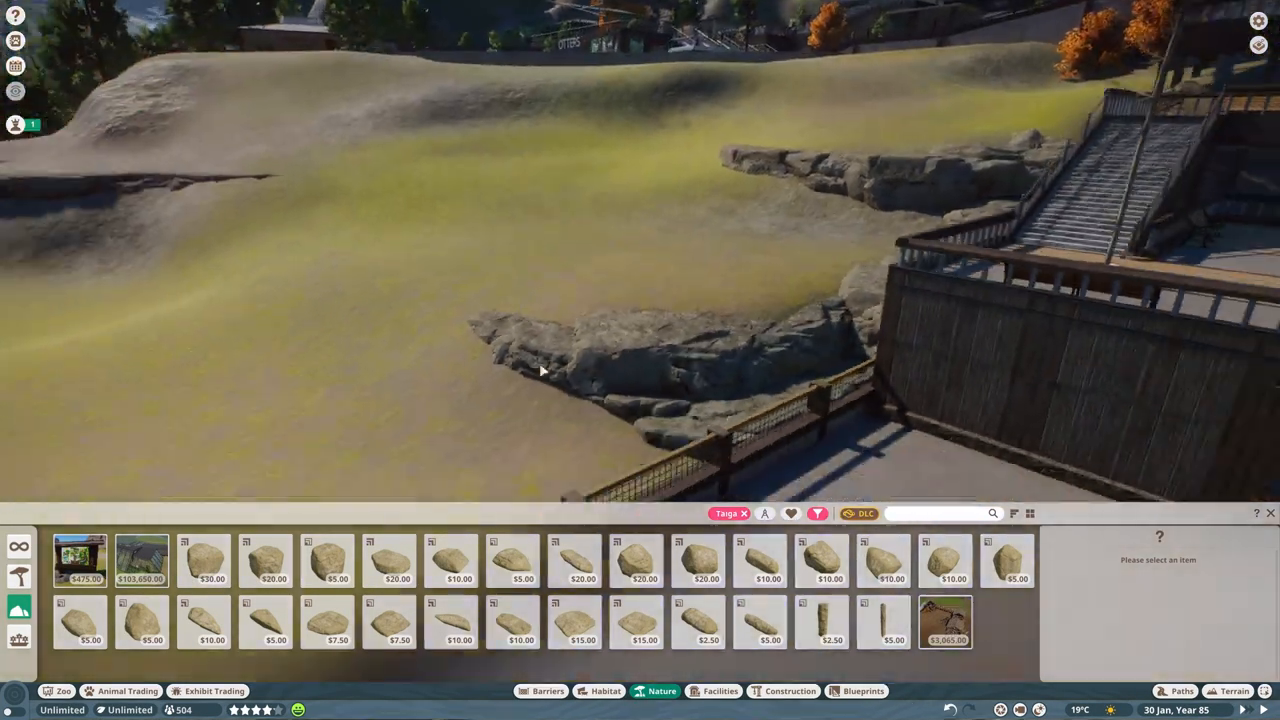
{"action": "left_click", "coordinate": [264, 560]}
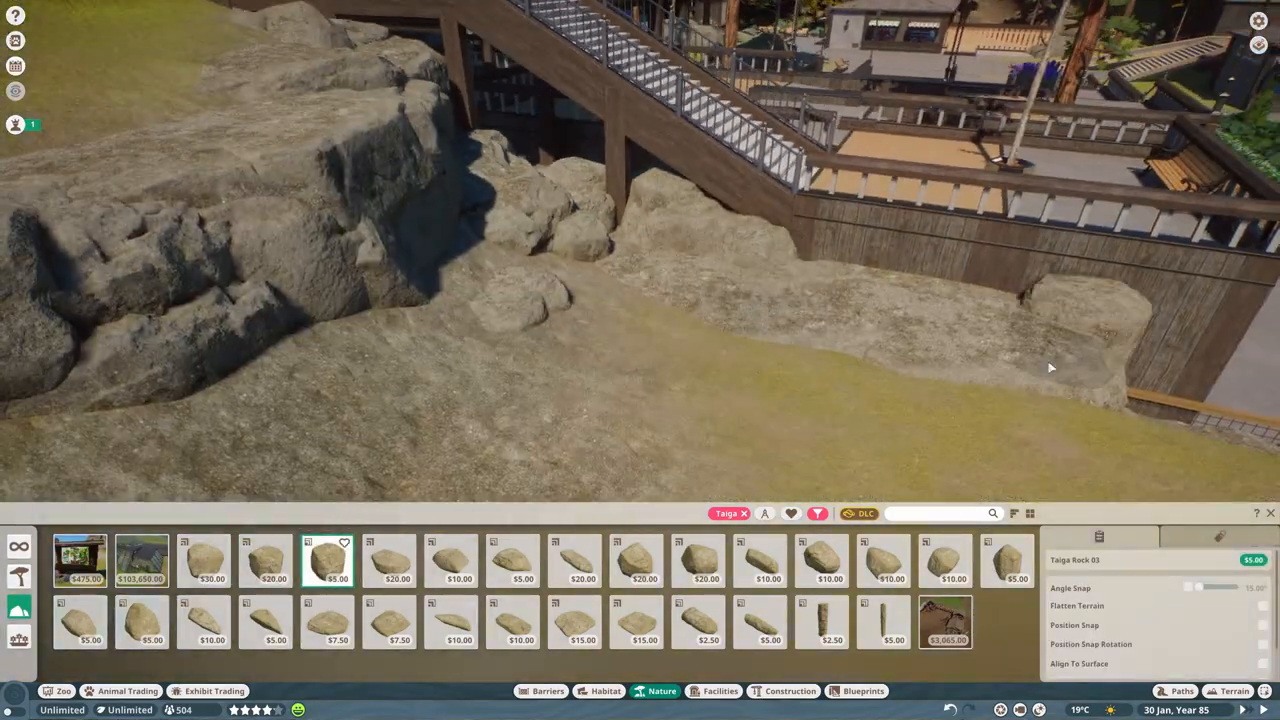
{"action": "left_click", "coordinate": [1006, 560]}
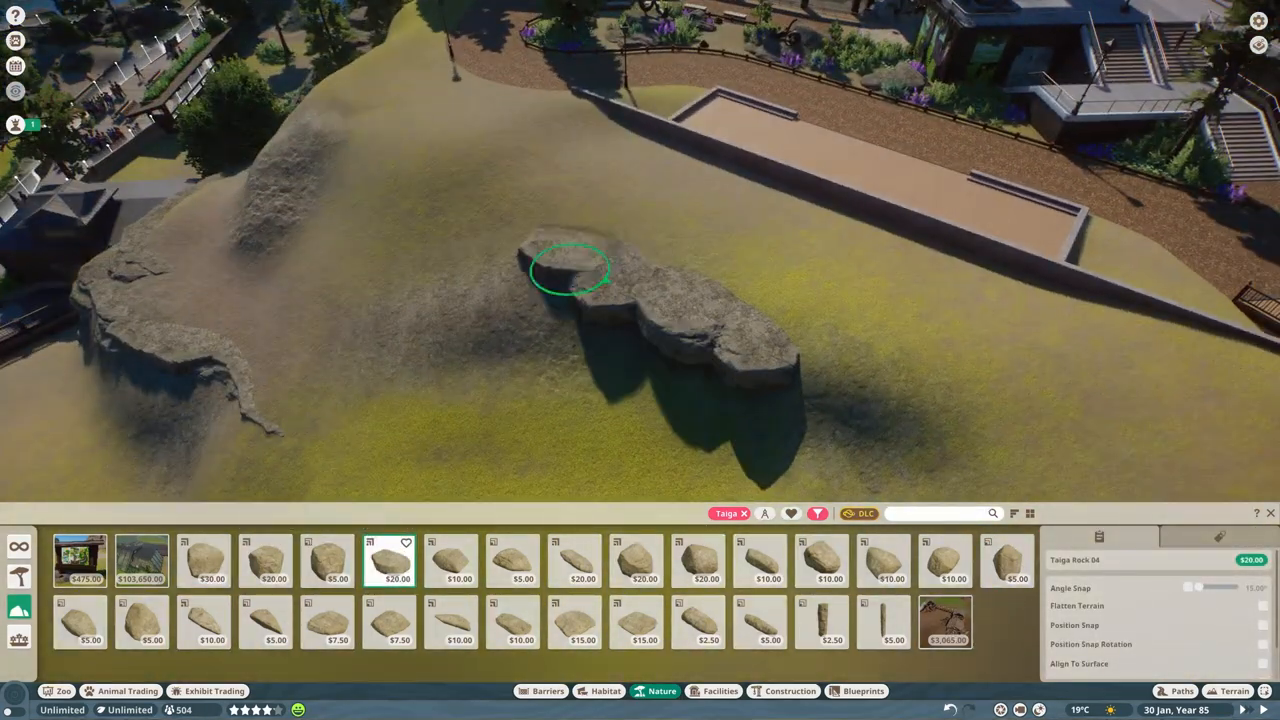
{"action": "left_click", "coordinate": [570, 270]}
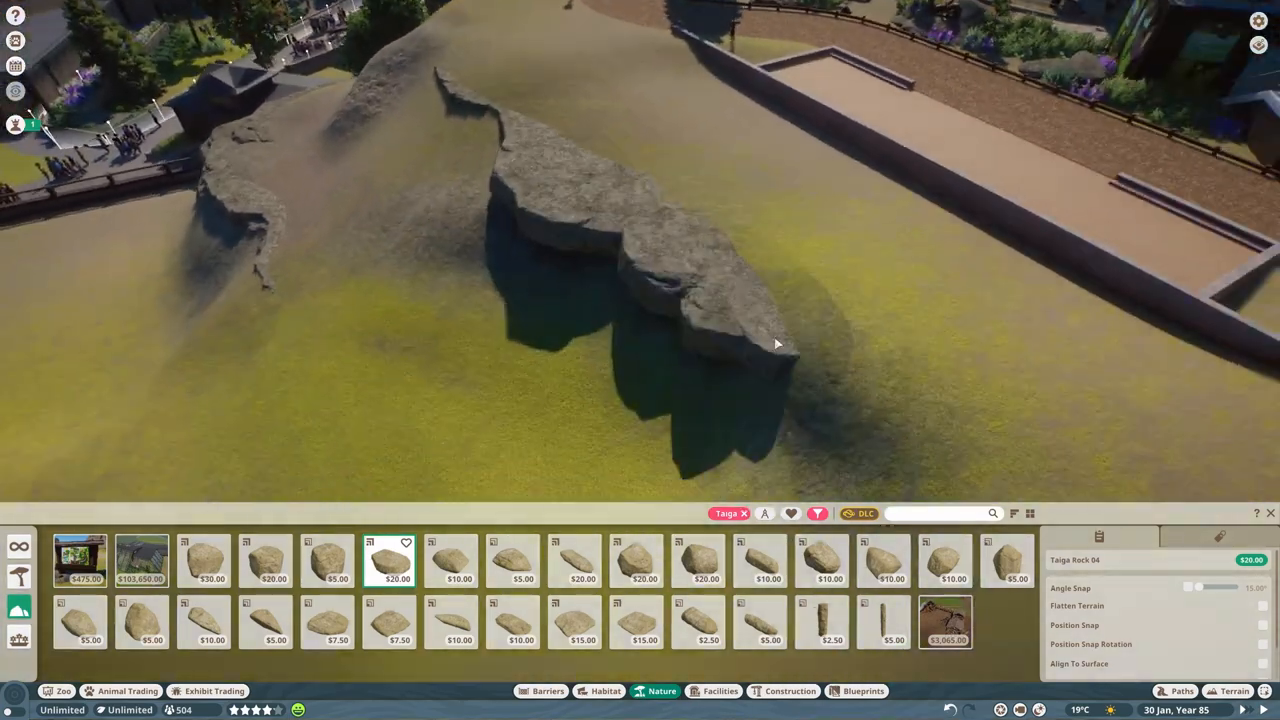
{"action": "left_click", "coordinate": [204, 560]}
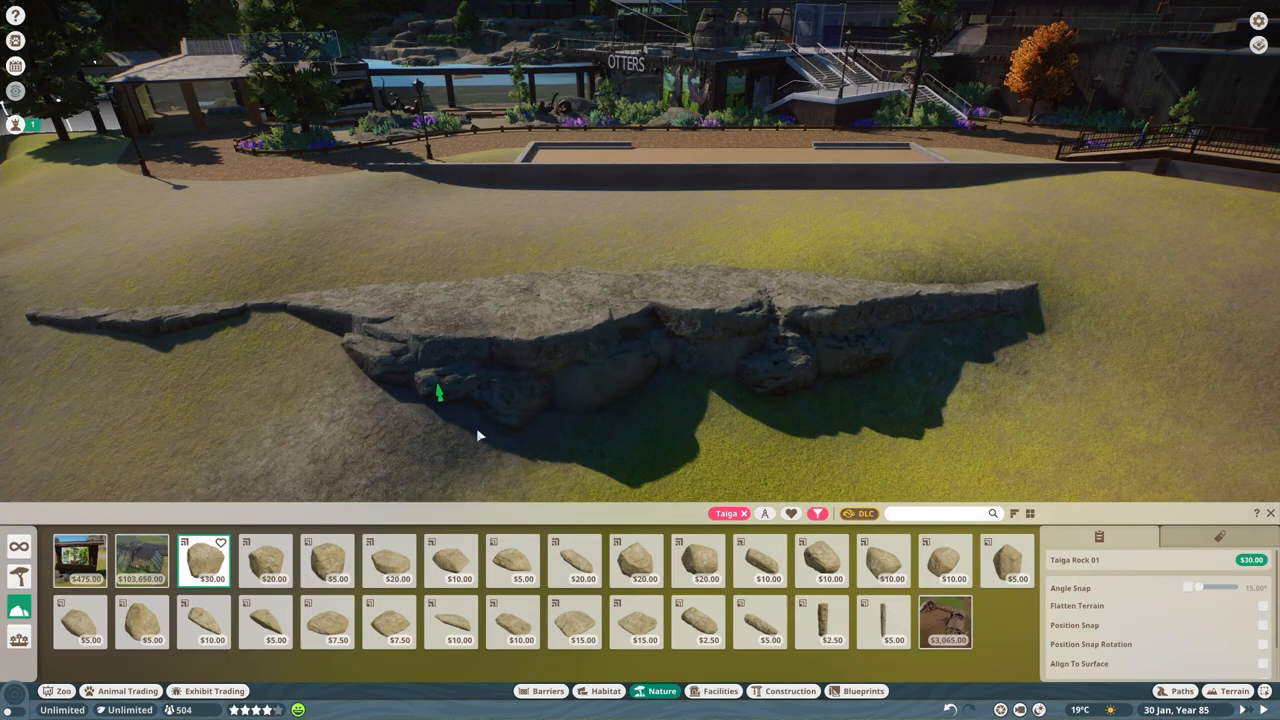
Build a layered boulder cluster against the slope by the wall and resume terrain reshaping
{"action": "scroll", "scroll_direction": "down", "scroll_amount": 3}
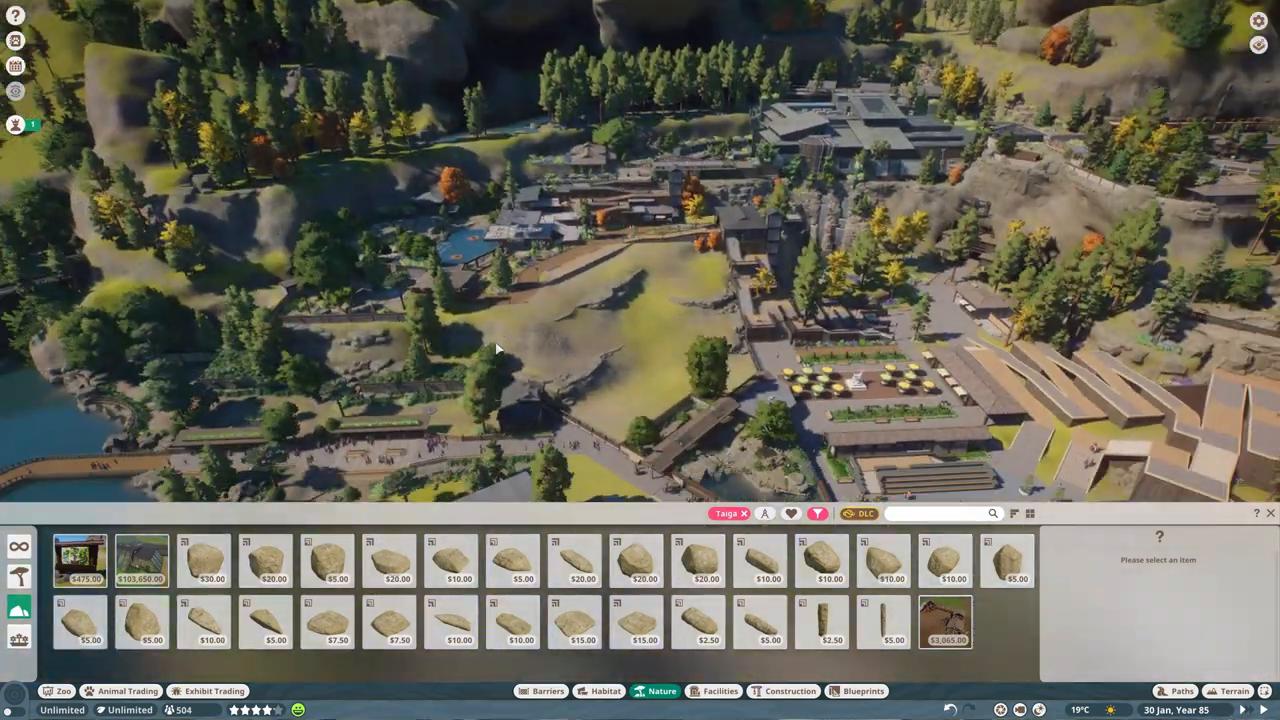
{"action": "left_click", "coordinate": [264, 560]}
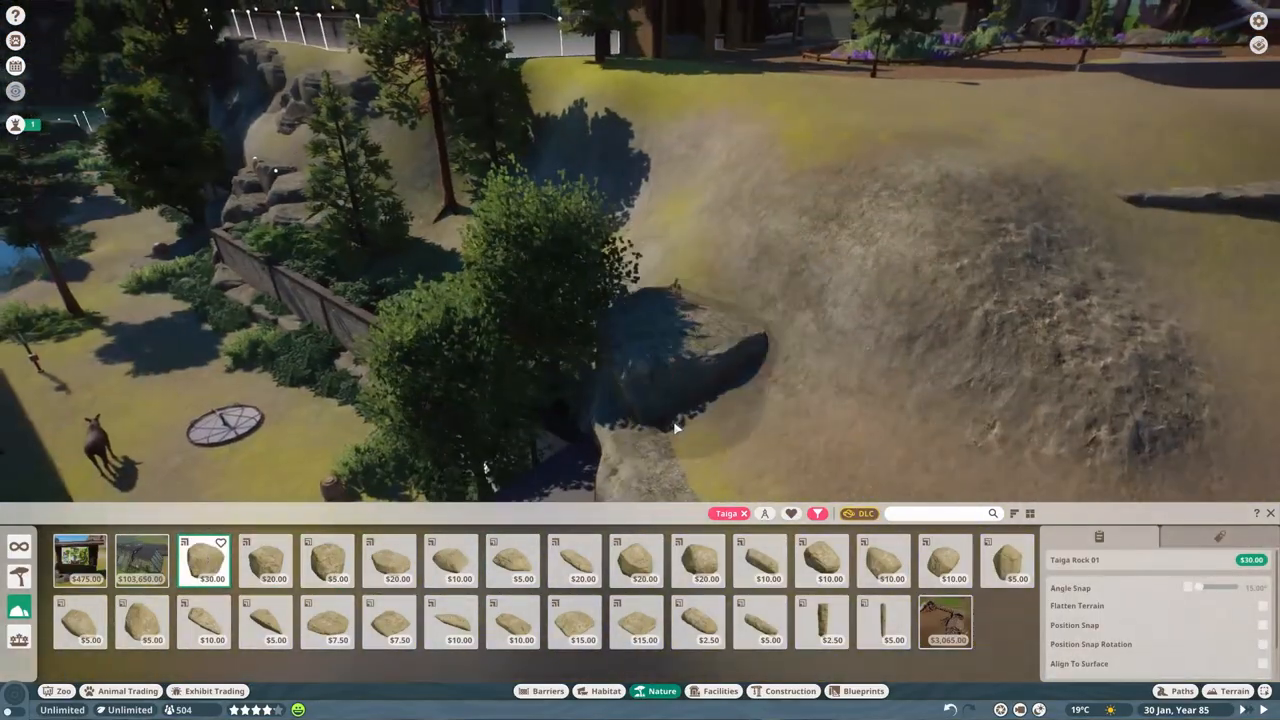
{"action": "left_click", "coordinate": [264, 560]}
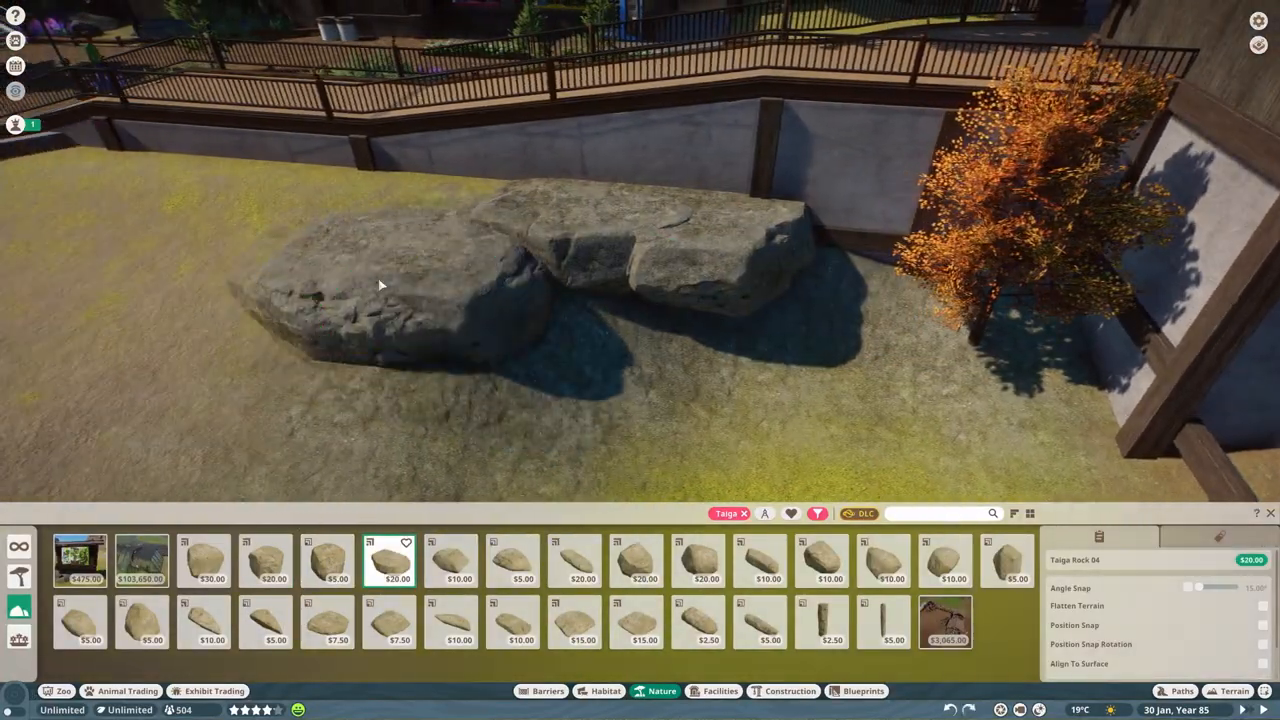
{"action": "left_click", "coordinate": [204, 560]}
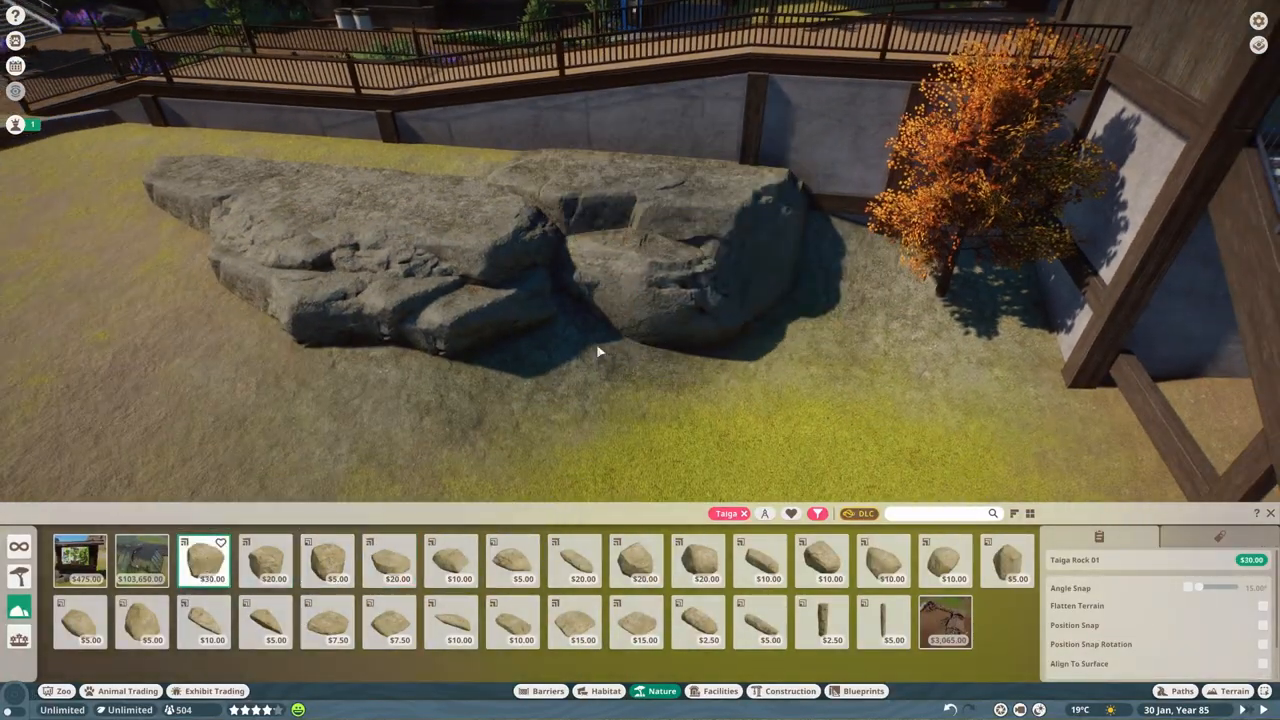
{"action": "left_click", "coordinate": [388, 560]}
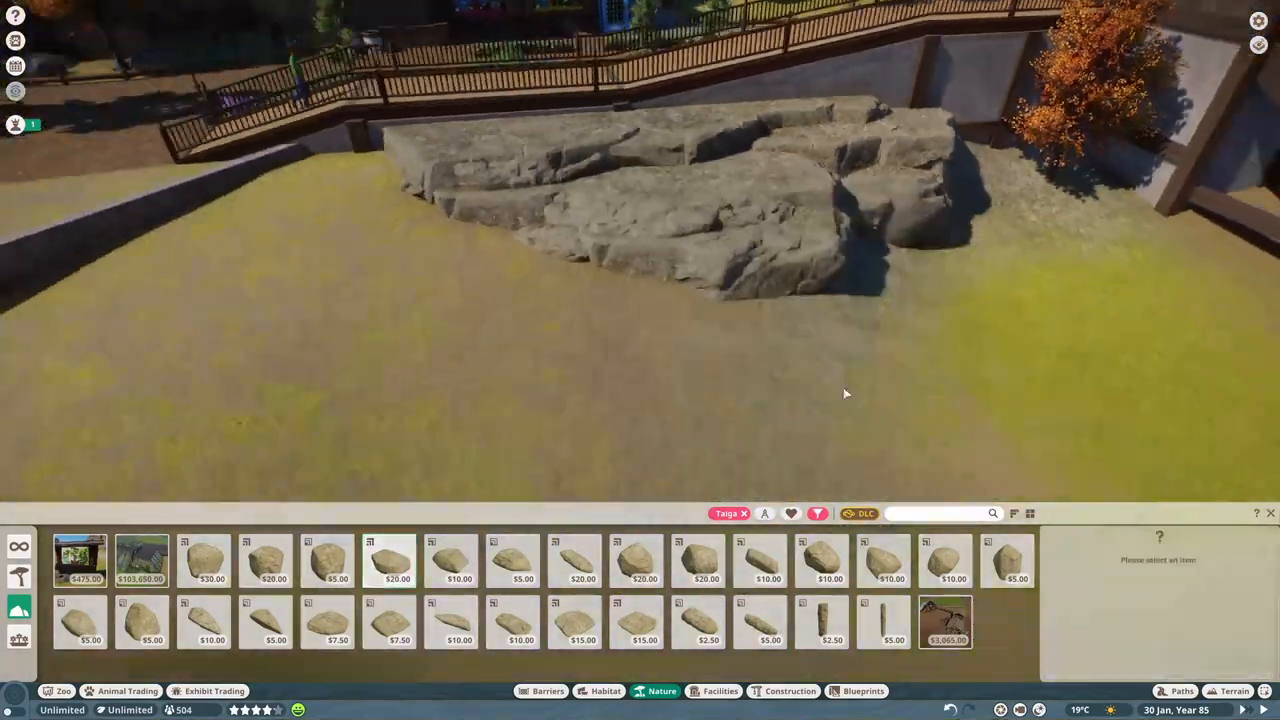
{"action": "left_click", "coordinate": [264, 560]}
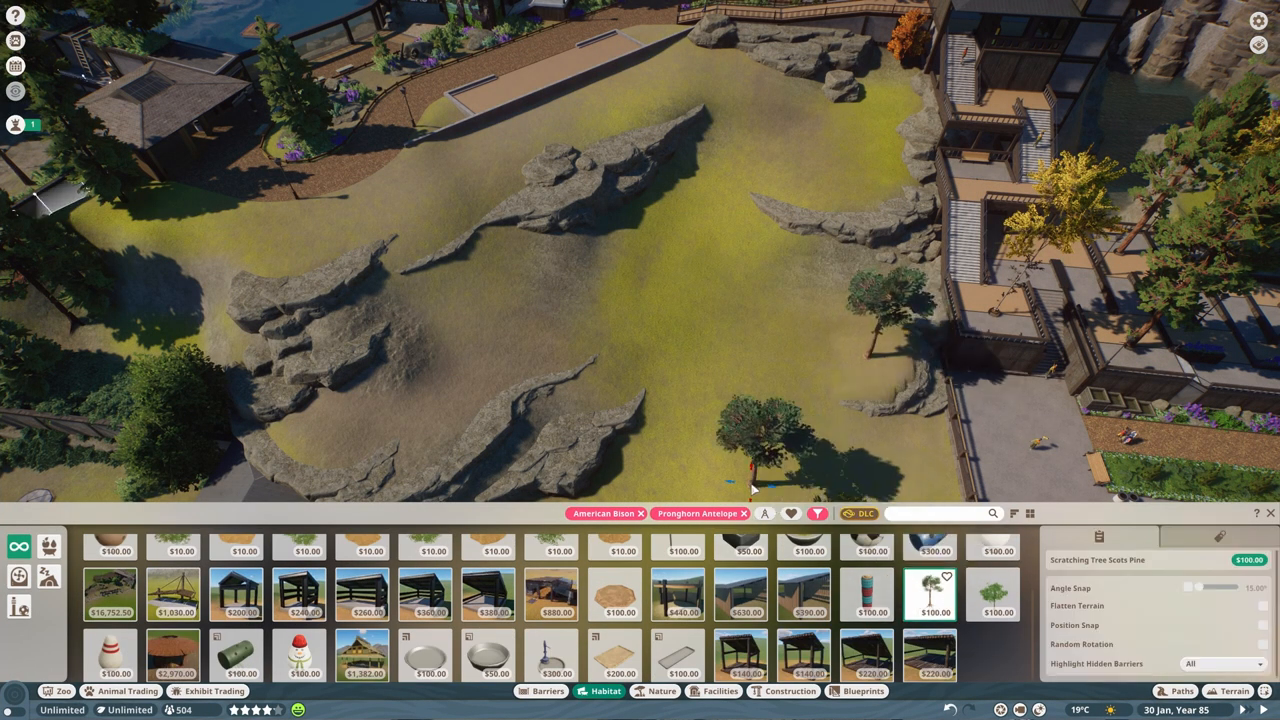
{"action": "left_click", "coordinate": [1232, 692]}
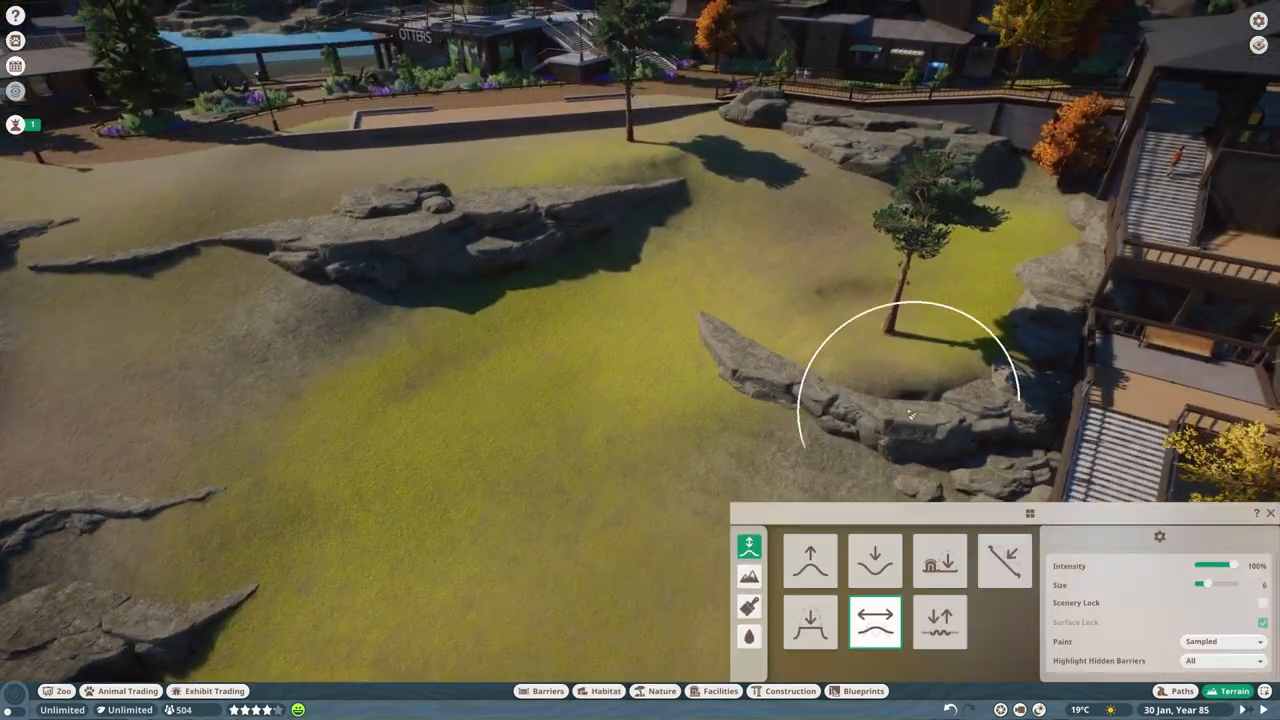
Select the canopy viewing shelter beside the path and edit it as a building group
{"action": "left_click", "coordinate": [604, 692]}
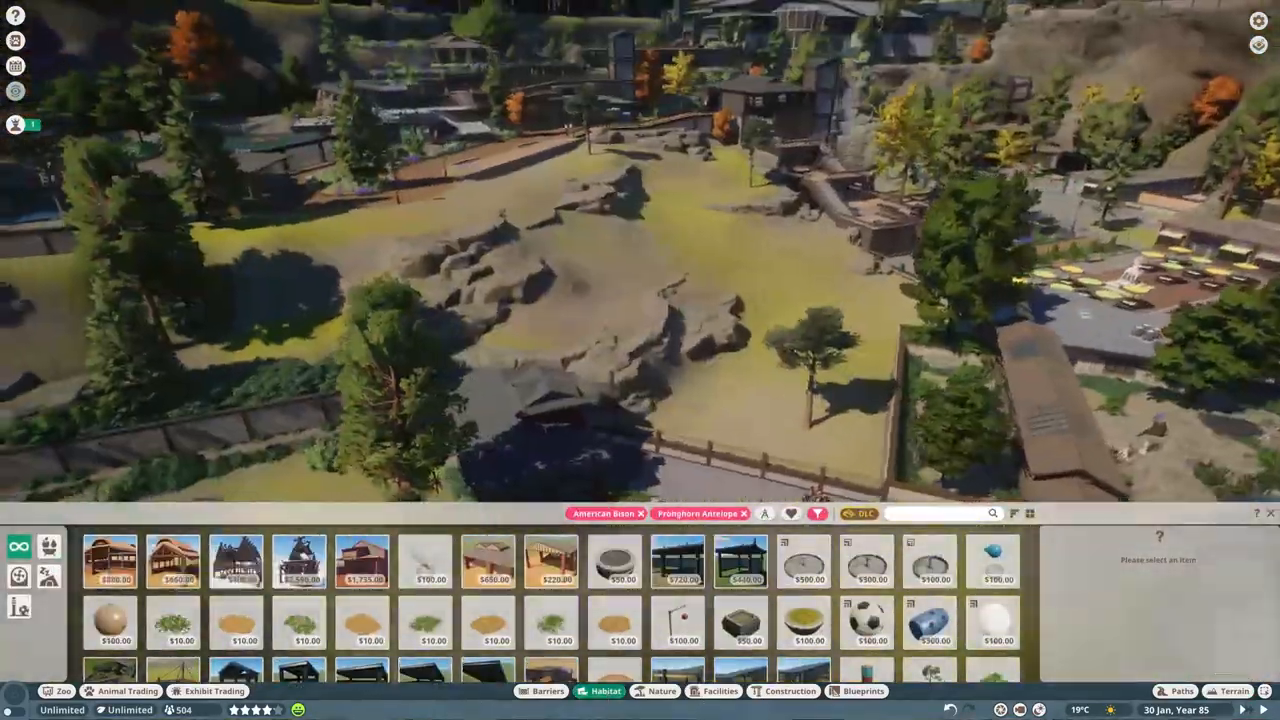
{"action": "left_click", "coordinate": [788, 692]}
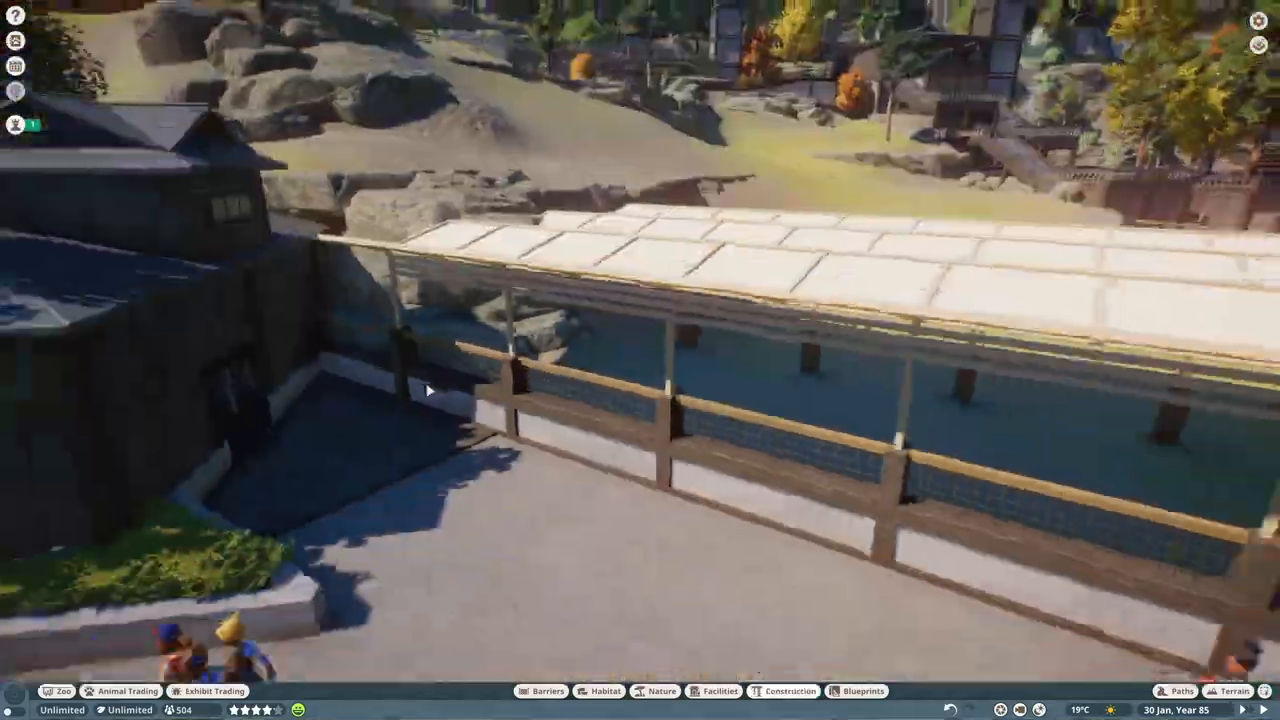
{"action": "left_click", "coordinate": [604, 692]}
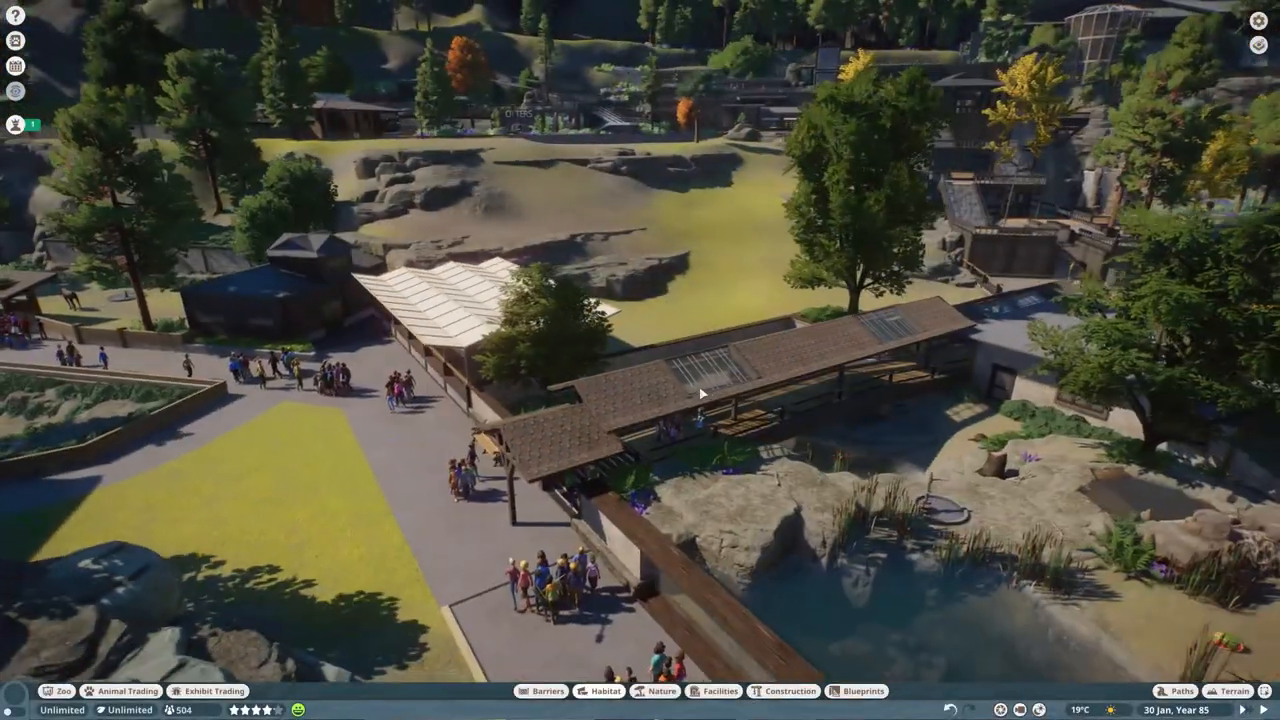
{"action": "left_click", "coordinate": [790, 692]}
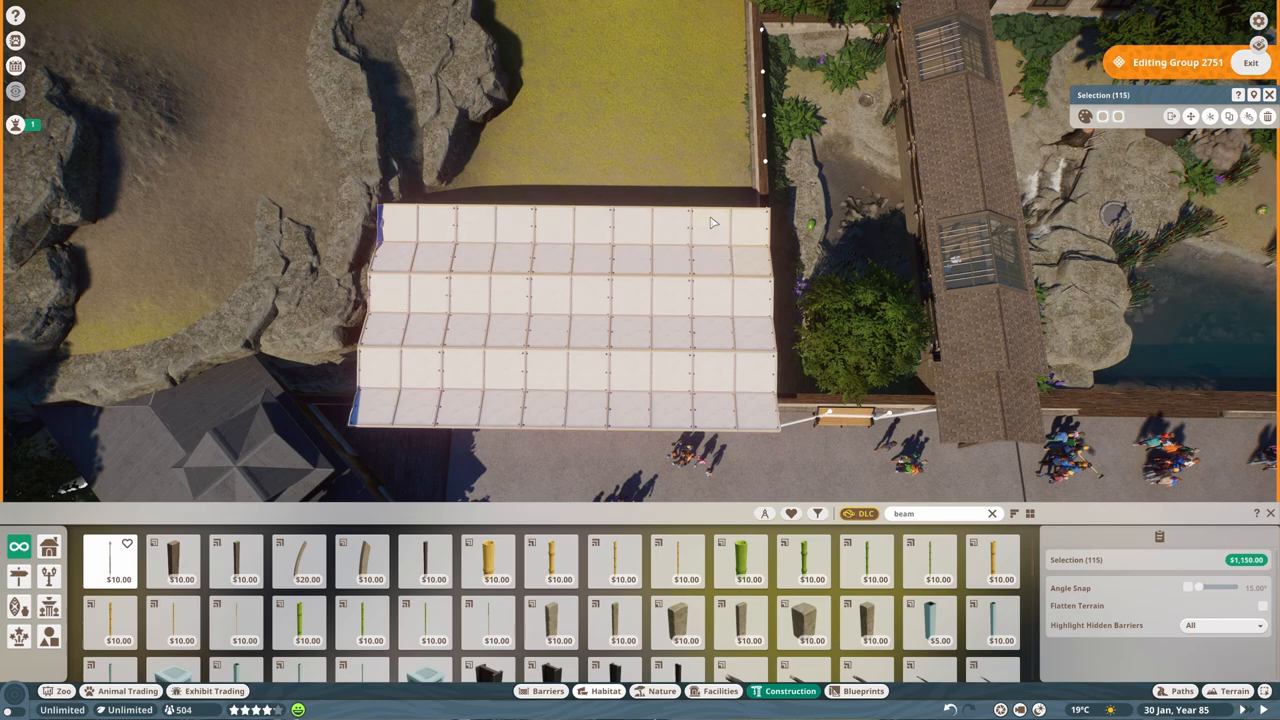
Place a Mud Bath on the grassy hillside and smooth the ground around it
{"action": "left_click", "coordinate": [1118, 116]}
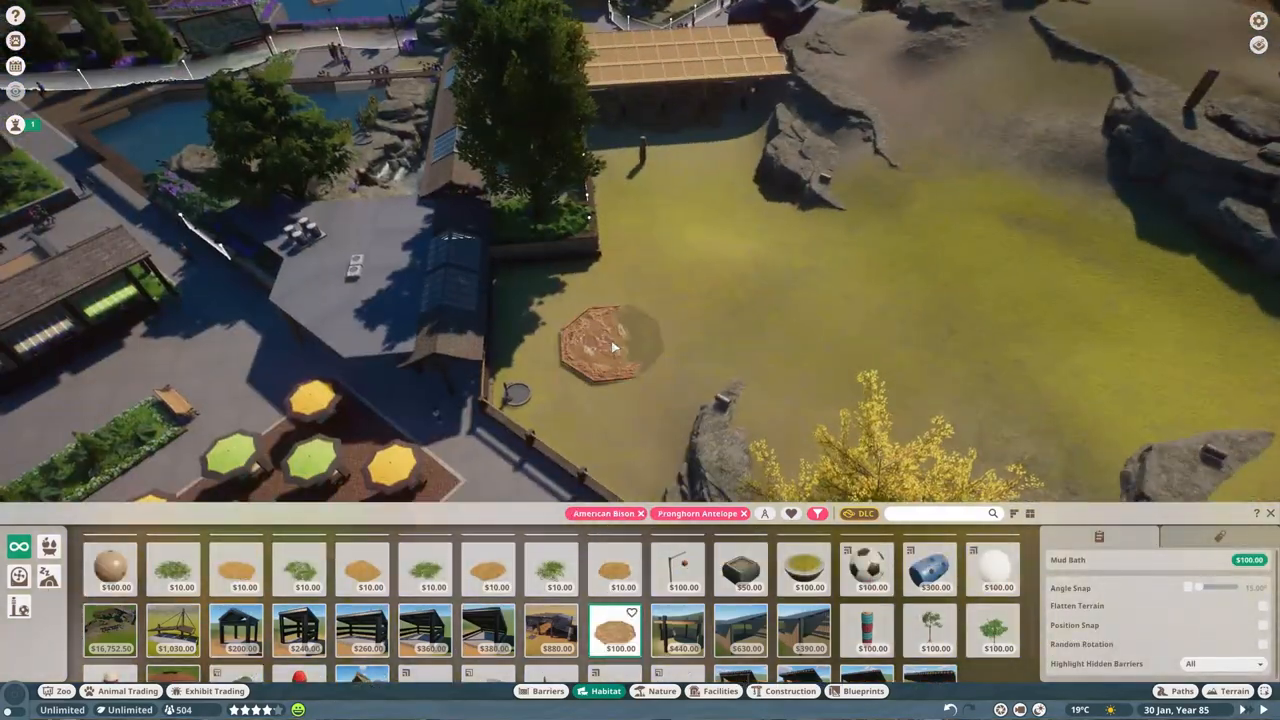
{"action": "left_click", "coordinate": [1236, 690]}
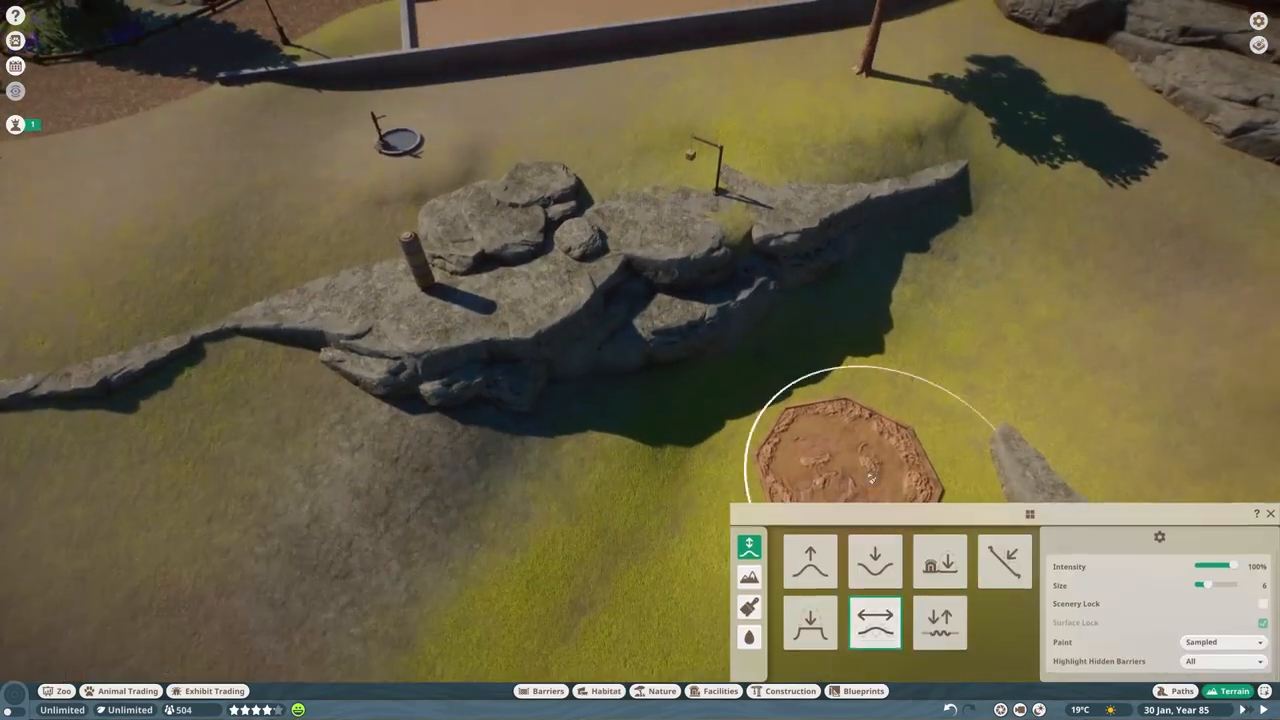
{"action": "left_click", "coordinate": [606, 692]}
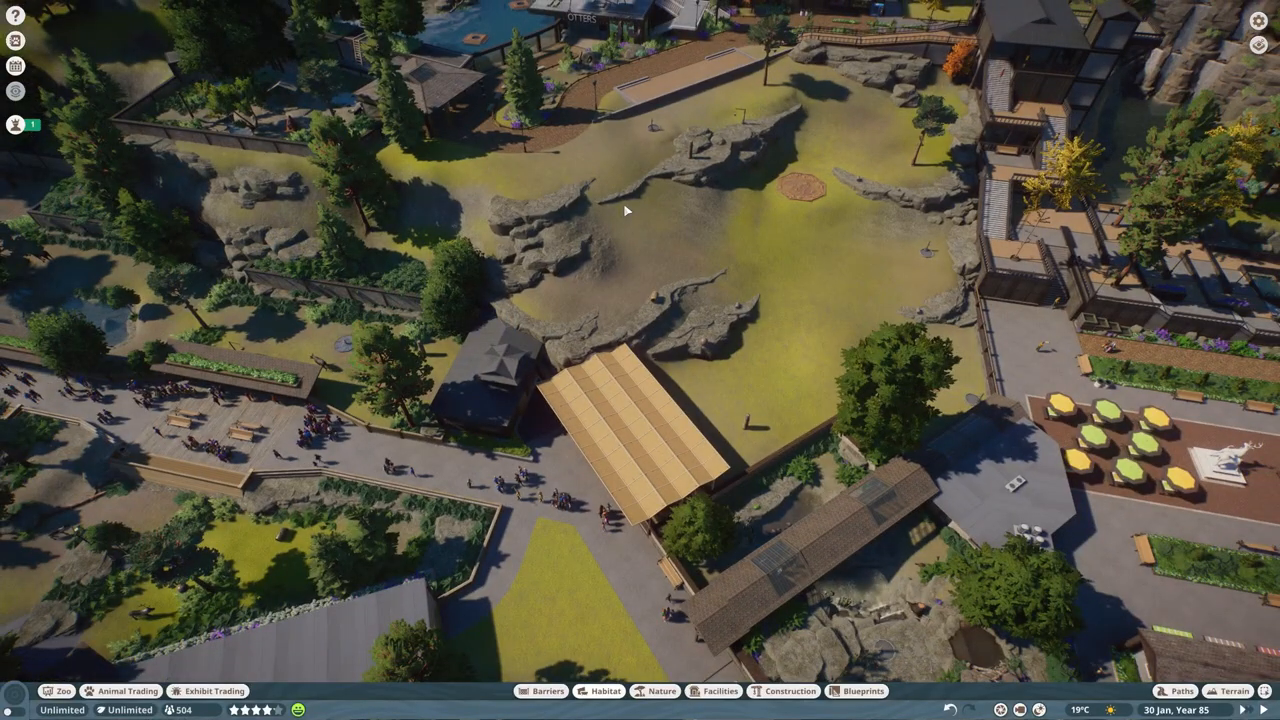
Place mulch patches beside the wall and a barrier wall section along the habitat edge
{"action": "left_click", "coordinate": [1234, 692]}
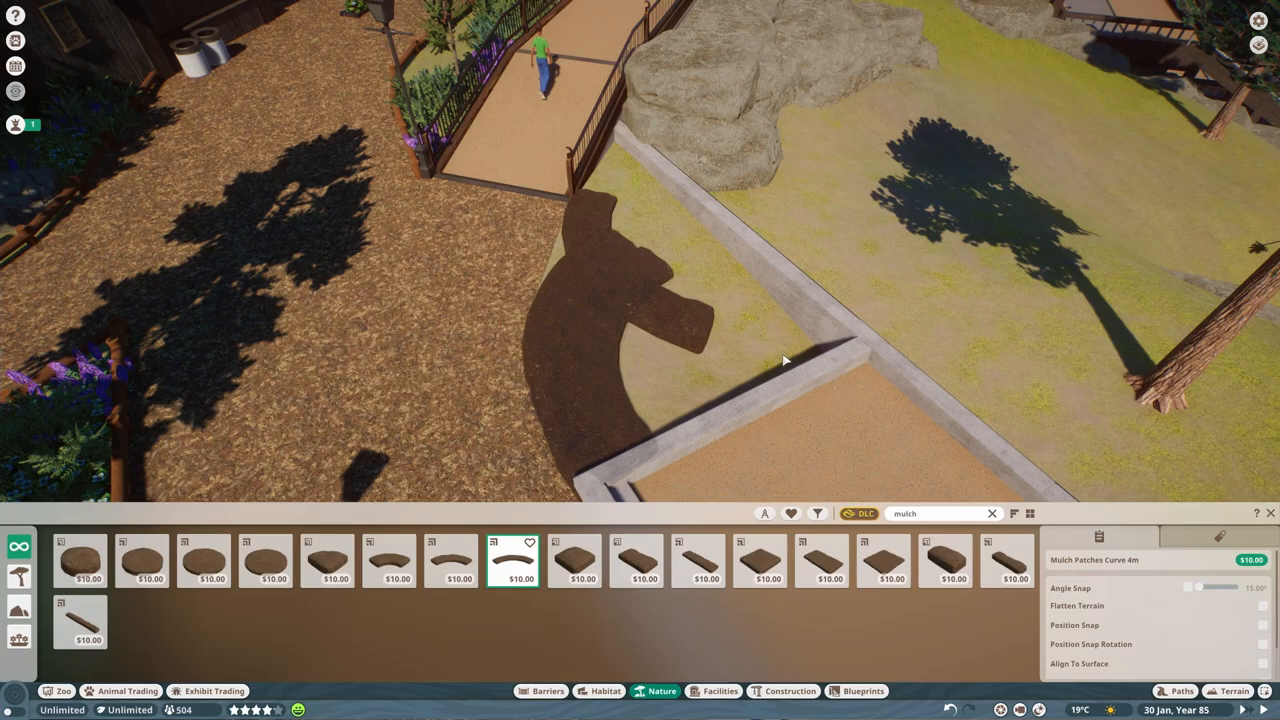
{"action": "left_click", "coordinate": [698, 560]}
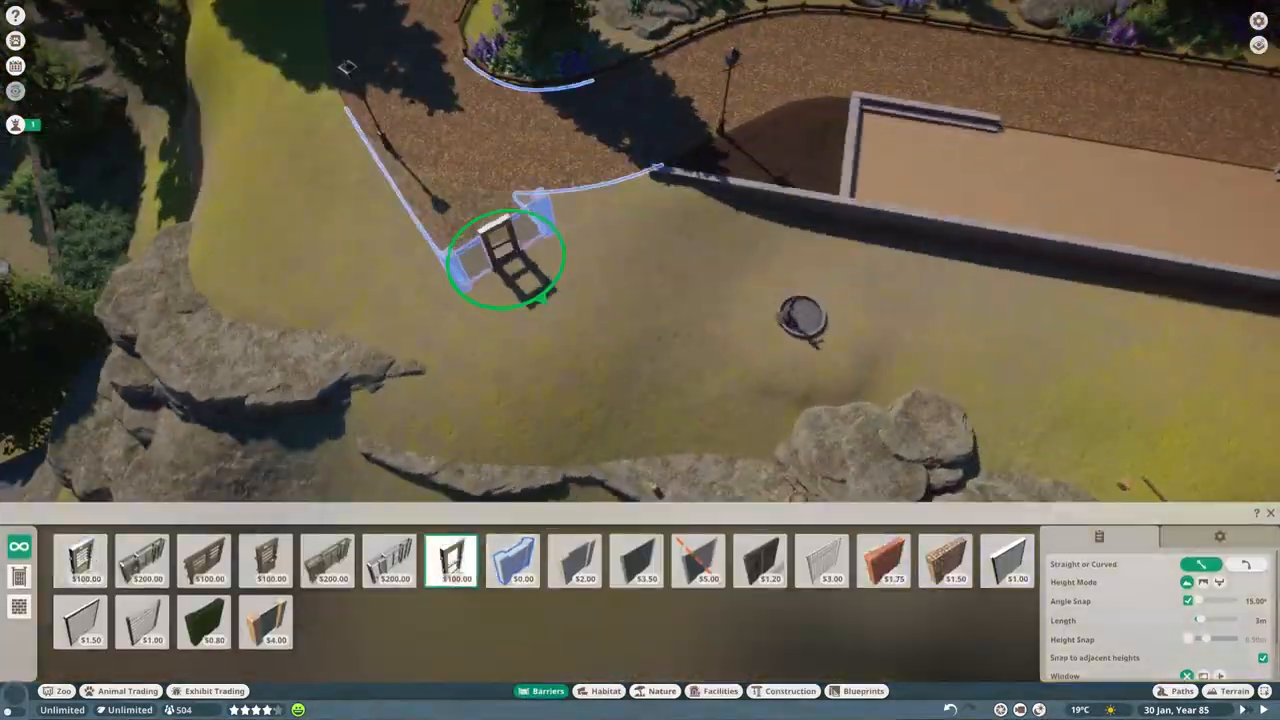
{"action": "left_click", "coordinate": [504, 260]}
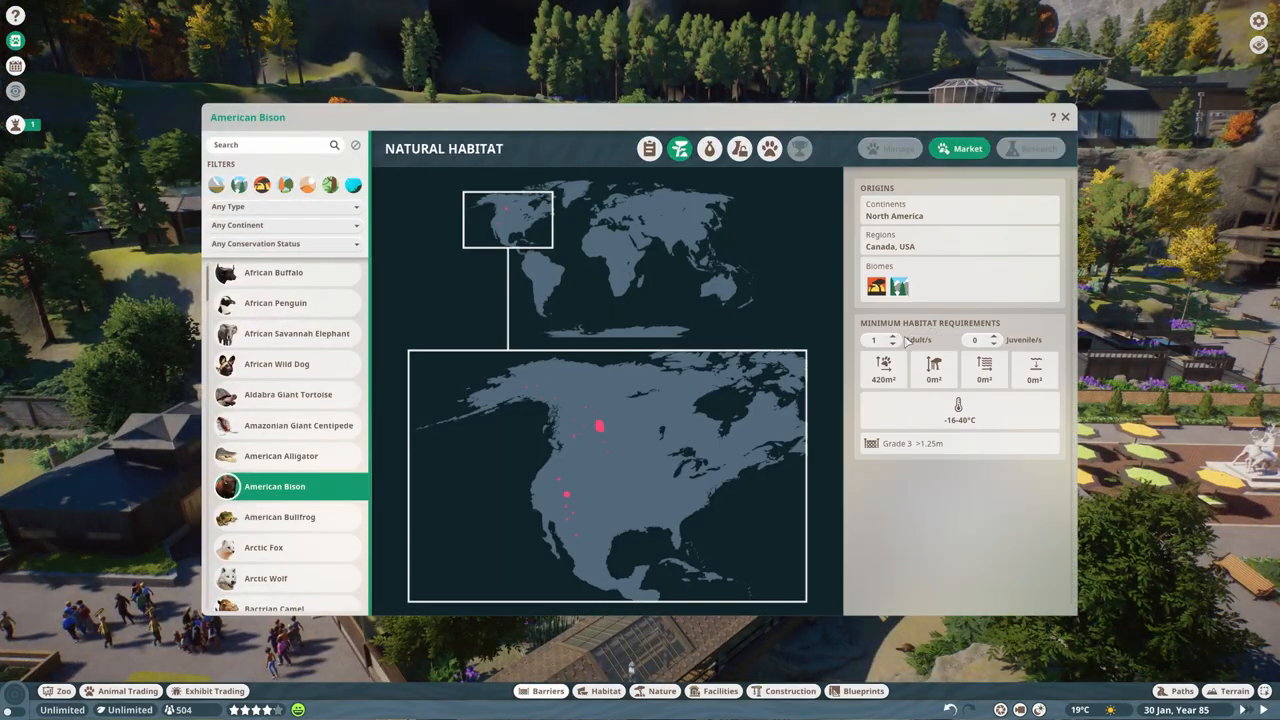
Close the American Bison Zoopedia entry to return to building the shelter frame
{"action": "left_click", "coordinate": [740, 148]}
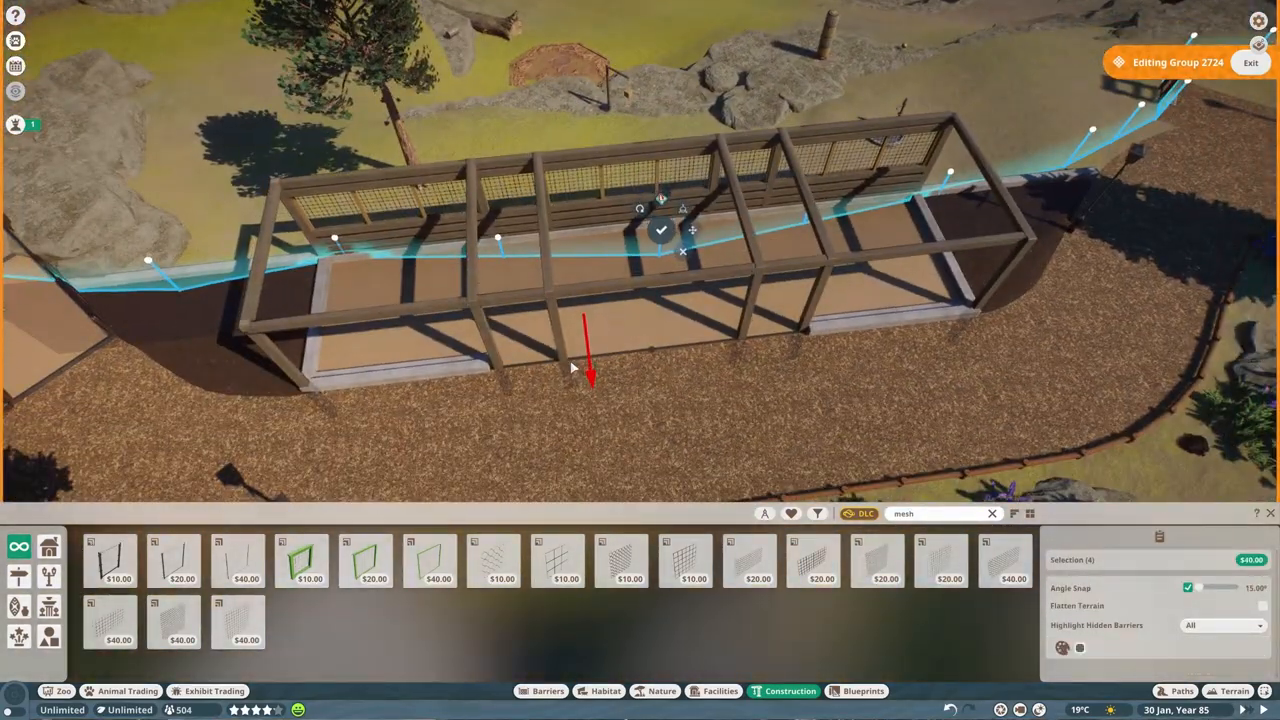
Confirm the viewing shelter frame and choose a roof piece for it from Construction
{"action": "left_click", "coordinate": [662, 692]}
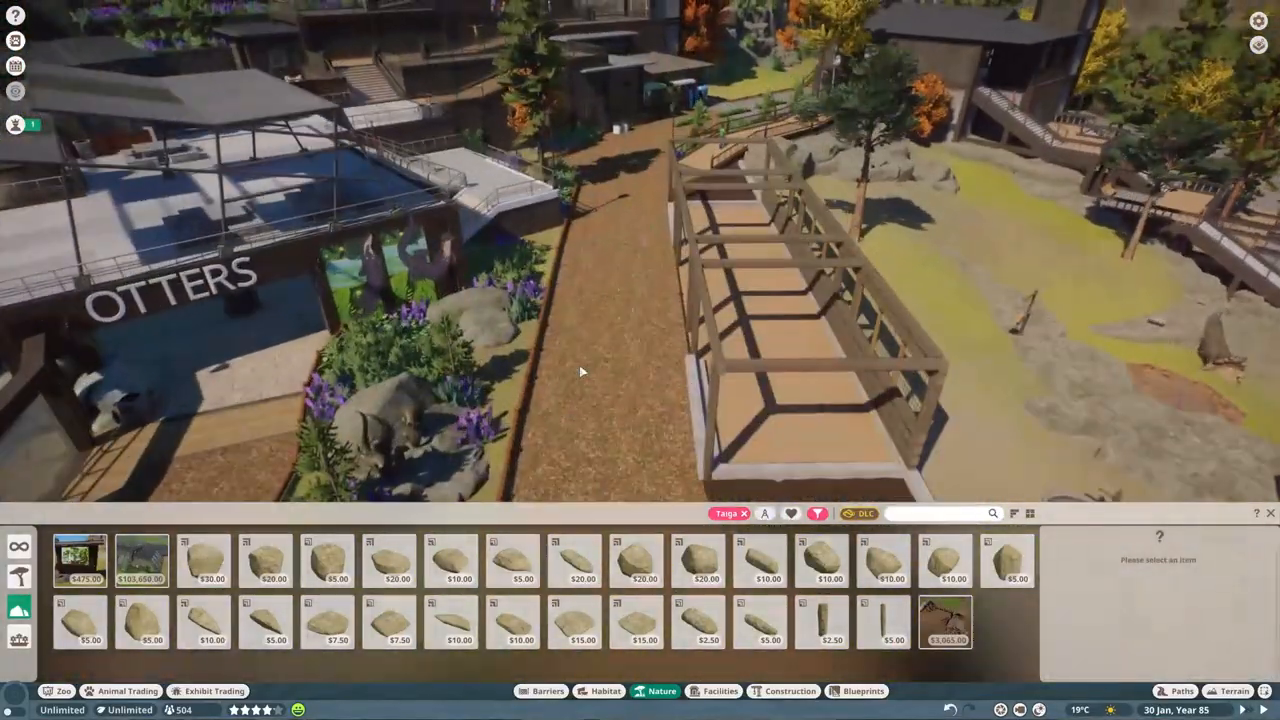
{"action": "left_click", "coordinate": [790, 692]}
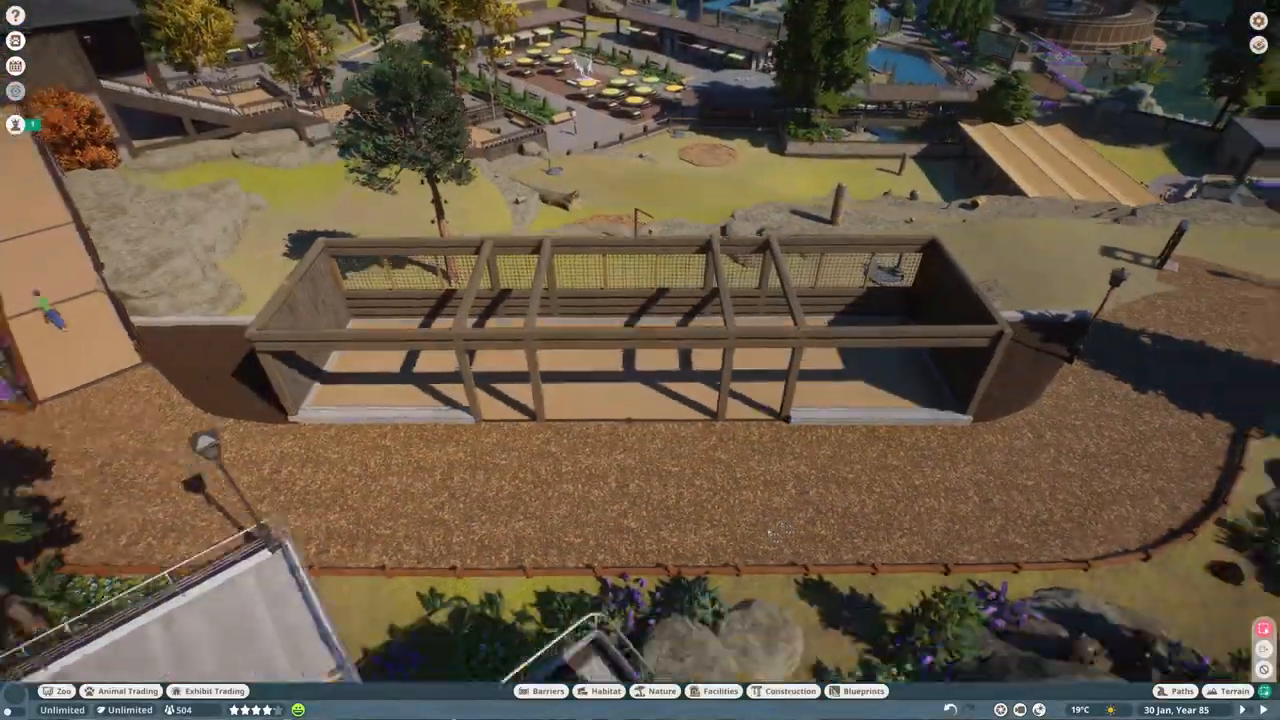
{"action": "left_click", "coordinate": [790, 692]}
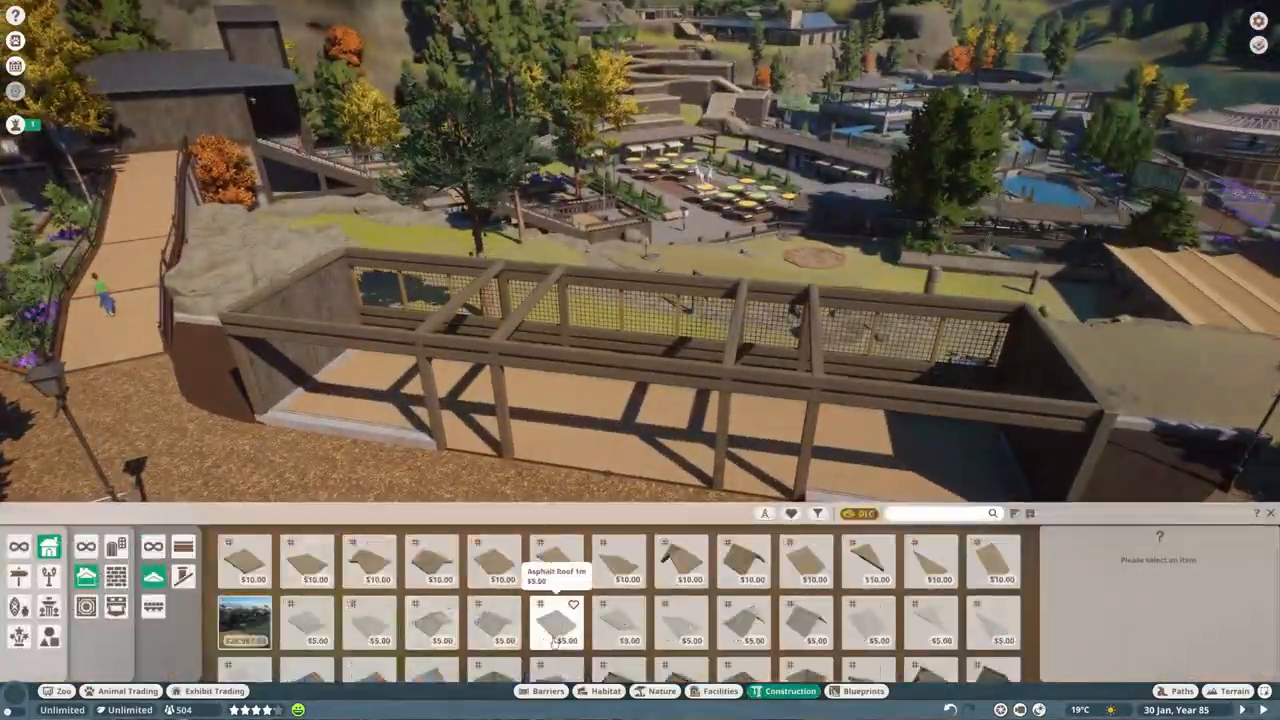
{"action": "left_click", "coordinate": [556, 622]}
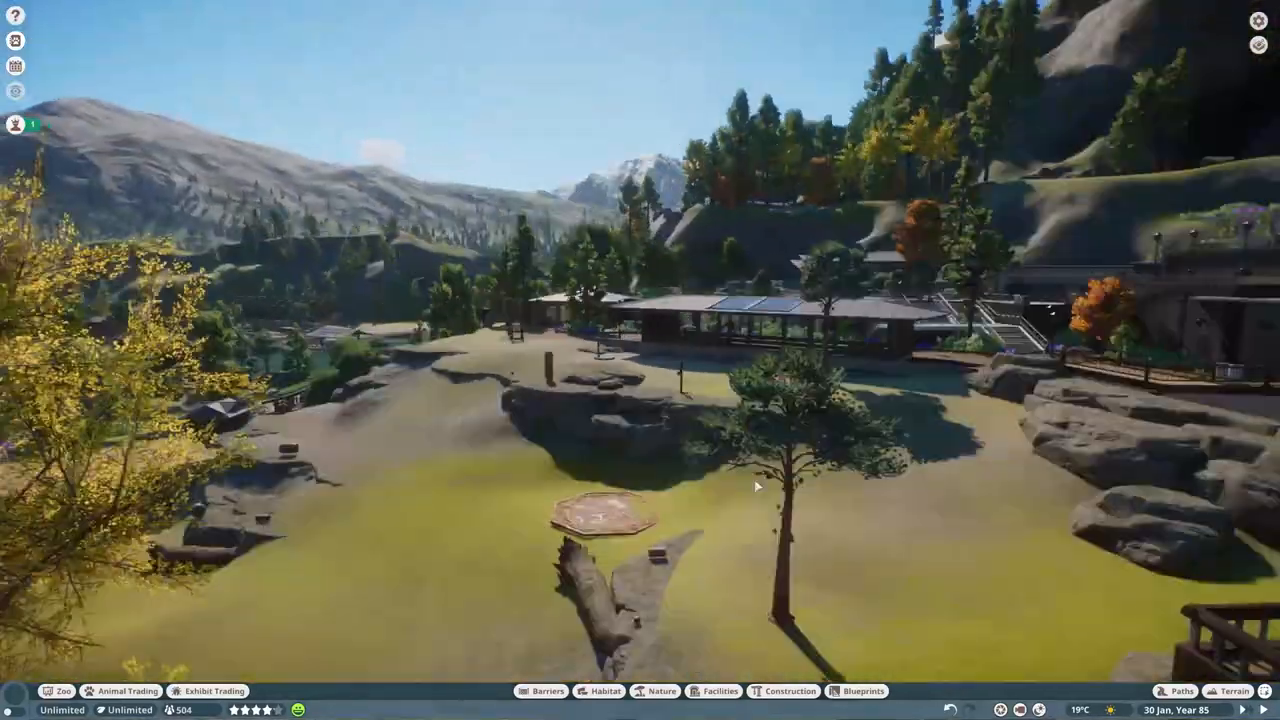
Set a fallen log beside the rock outcrop from the Nature rocks and logs
{"action": "left_click", "coordinate": [660, 692]}
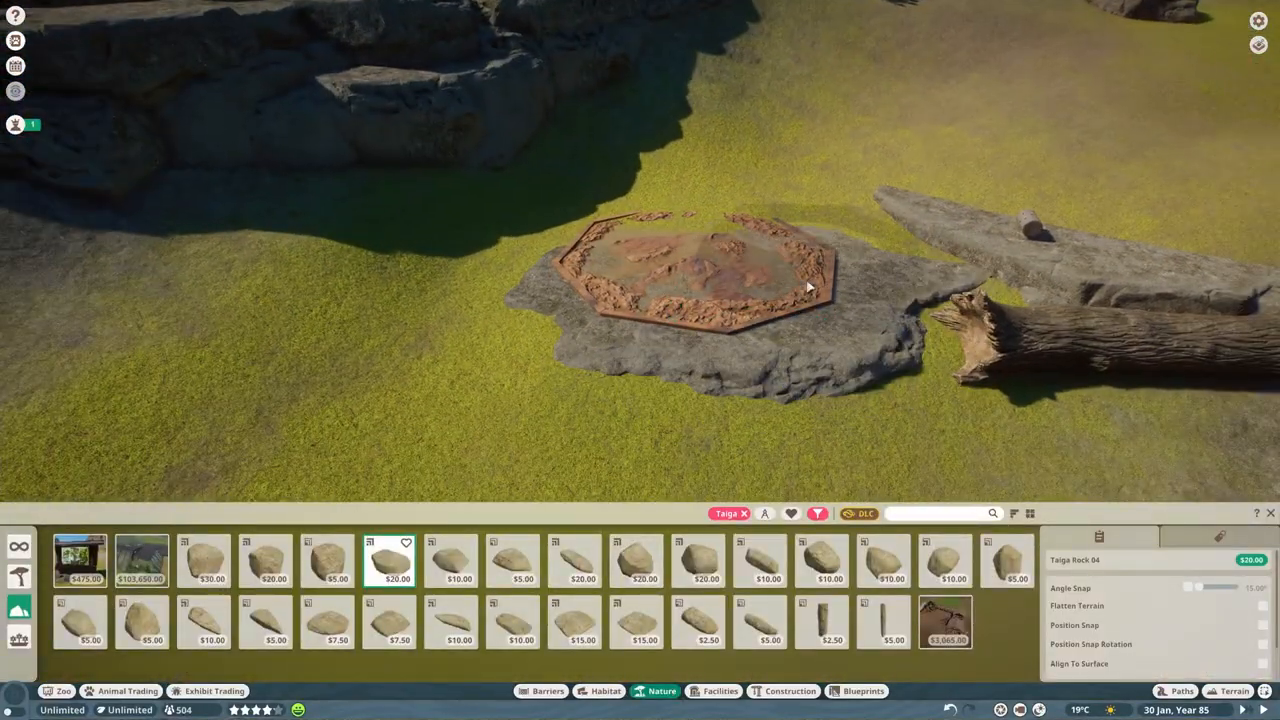
{"action": "left_click", "coordinate": [822, 622]}
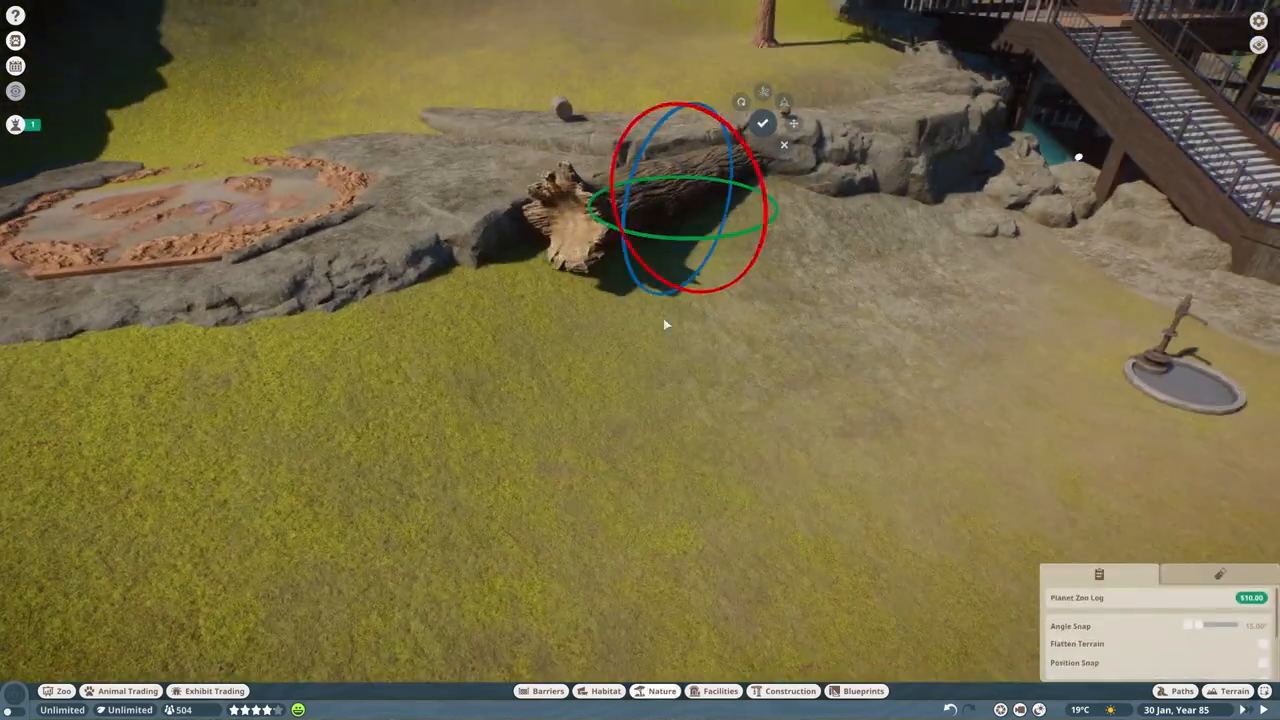
{"action": "left_click", "coordinate": [1234, 692]}
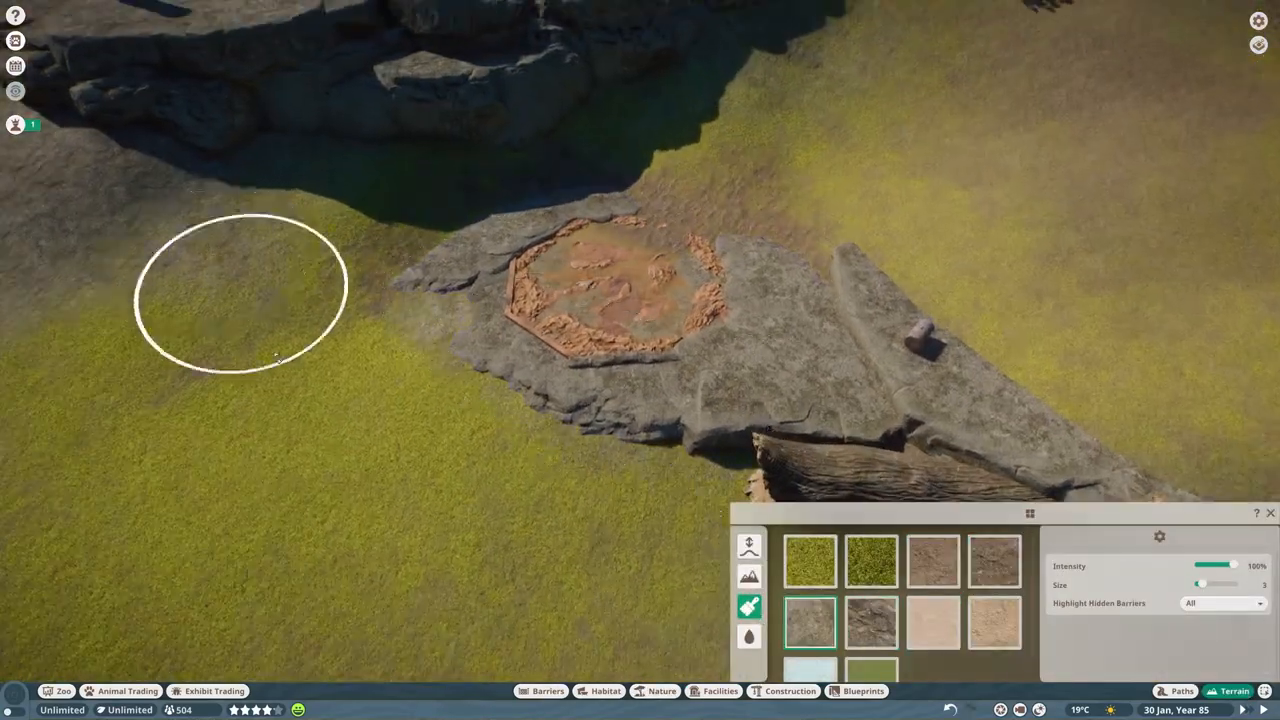
Paint grass texture across the hillside, blending the ground around the logs and rocks
{"action": "left_click", "coordinate": [662, 692]}
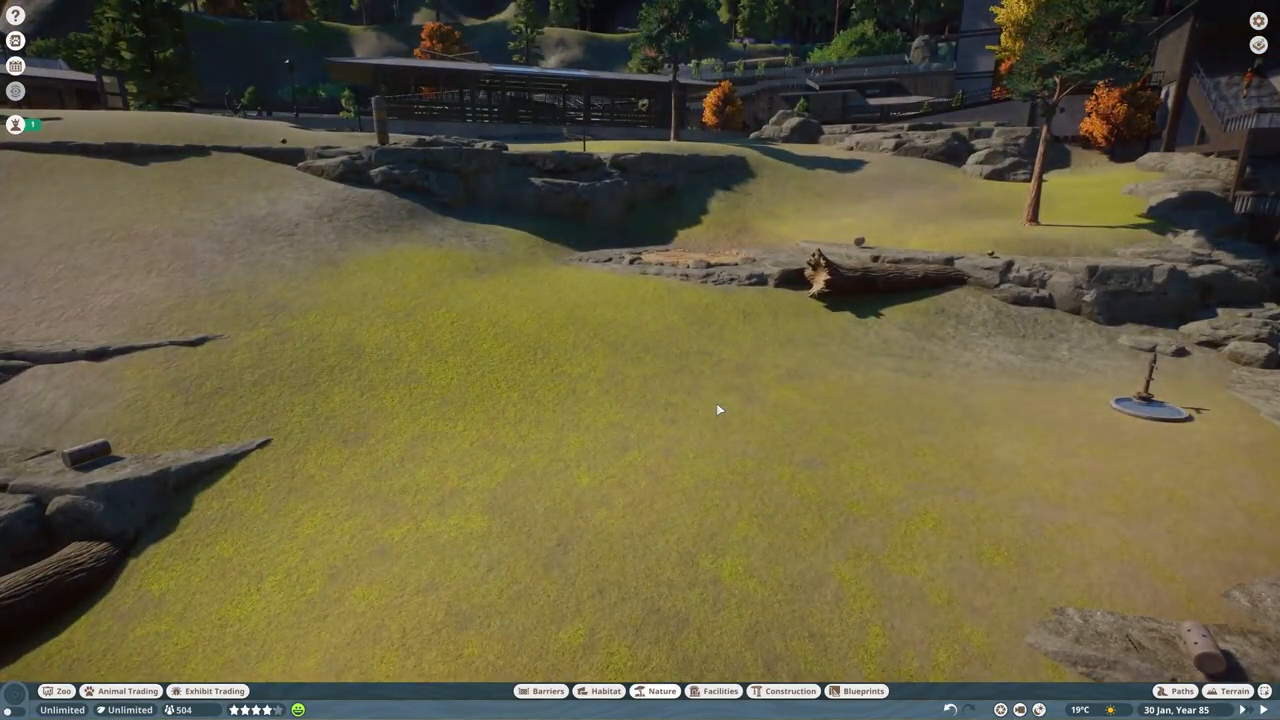
{"action": "left_click", "coordinate": [1234, 692]}
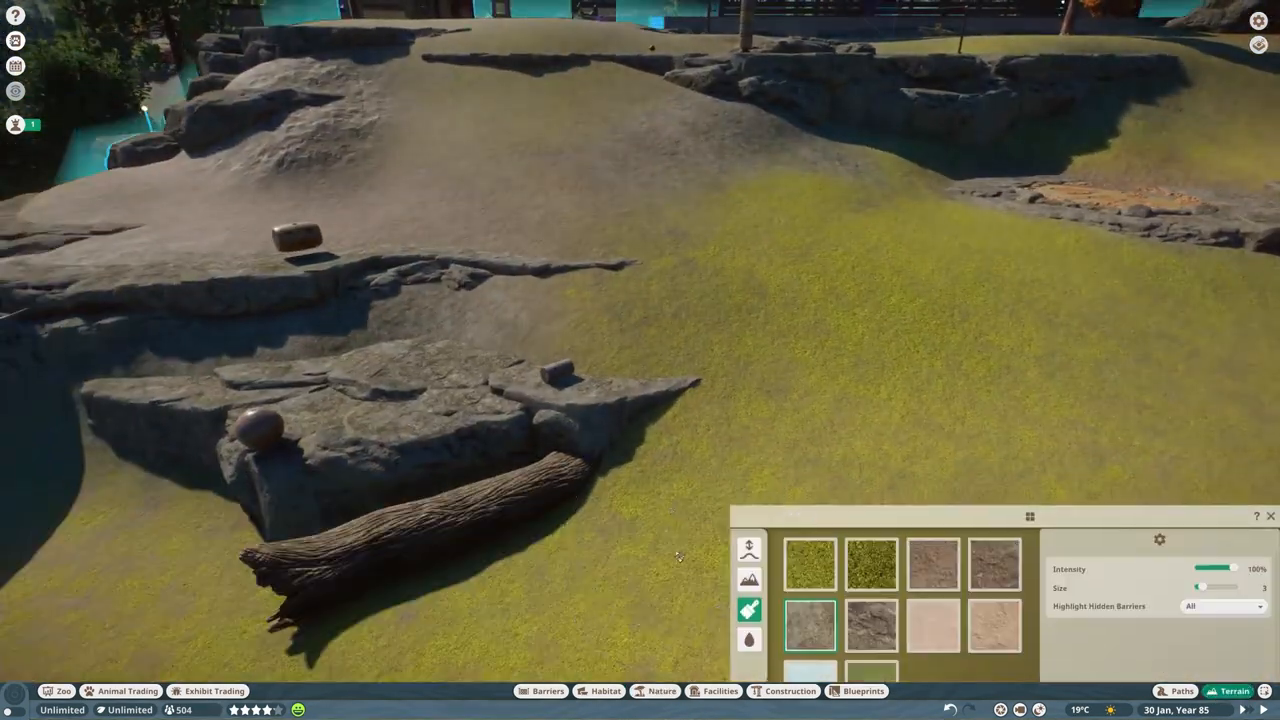
{"action": "left_click", "coordinate": [788, 692]}
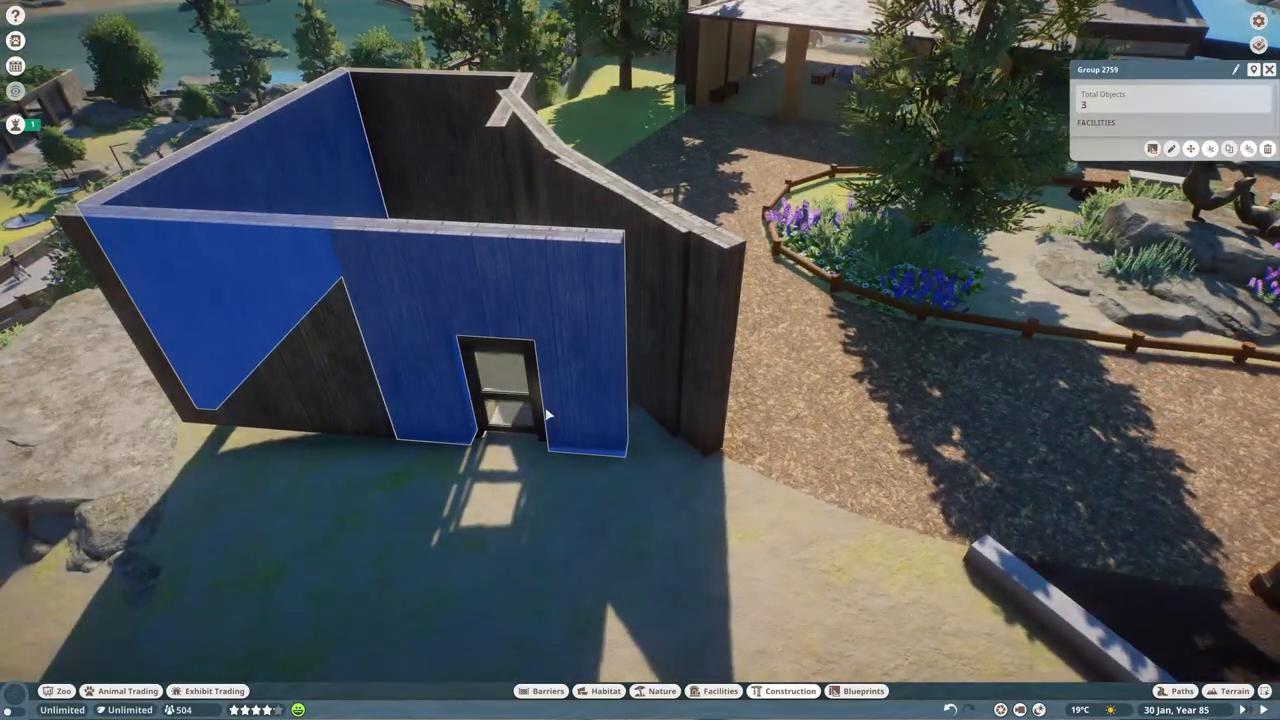
Place the tall walled building with the single doorway beside the habitat
{"action": "left_click", "coordinate": [788, 690]}
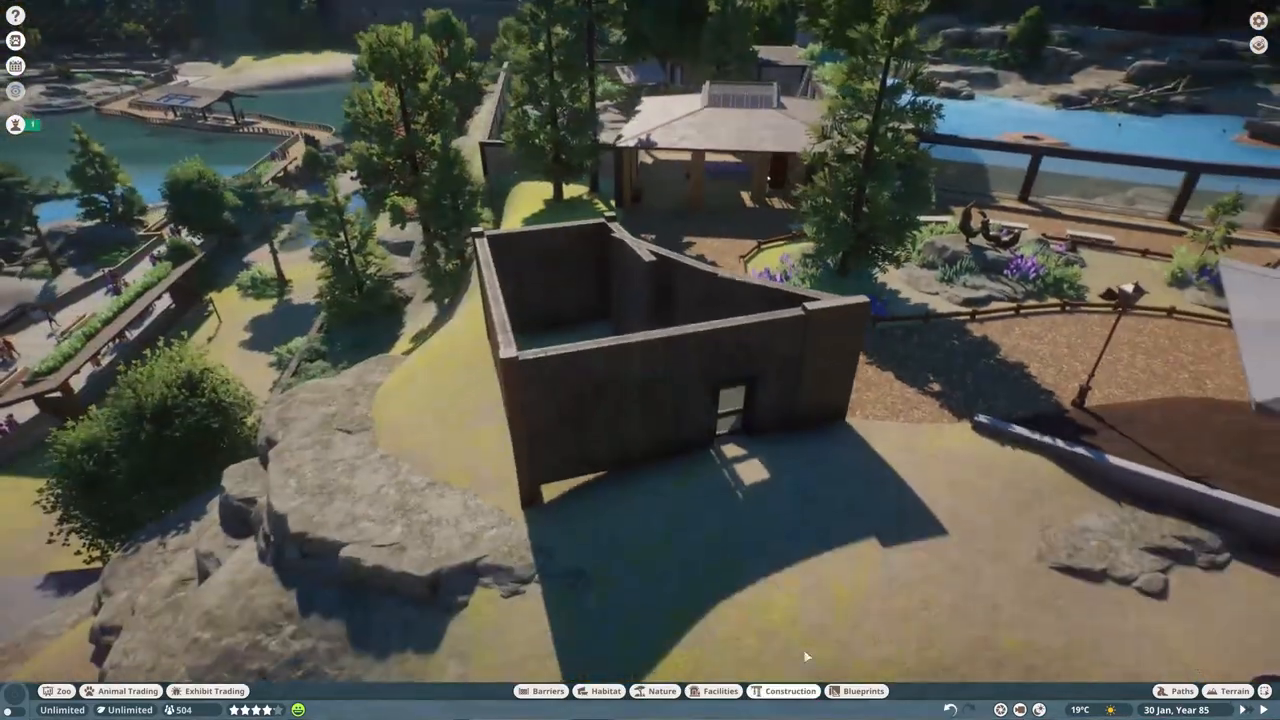
{"action": "left_click", "coordinate": [790, 692]}
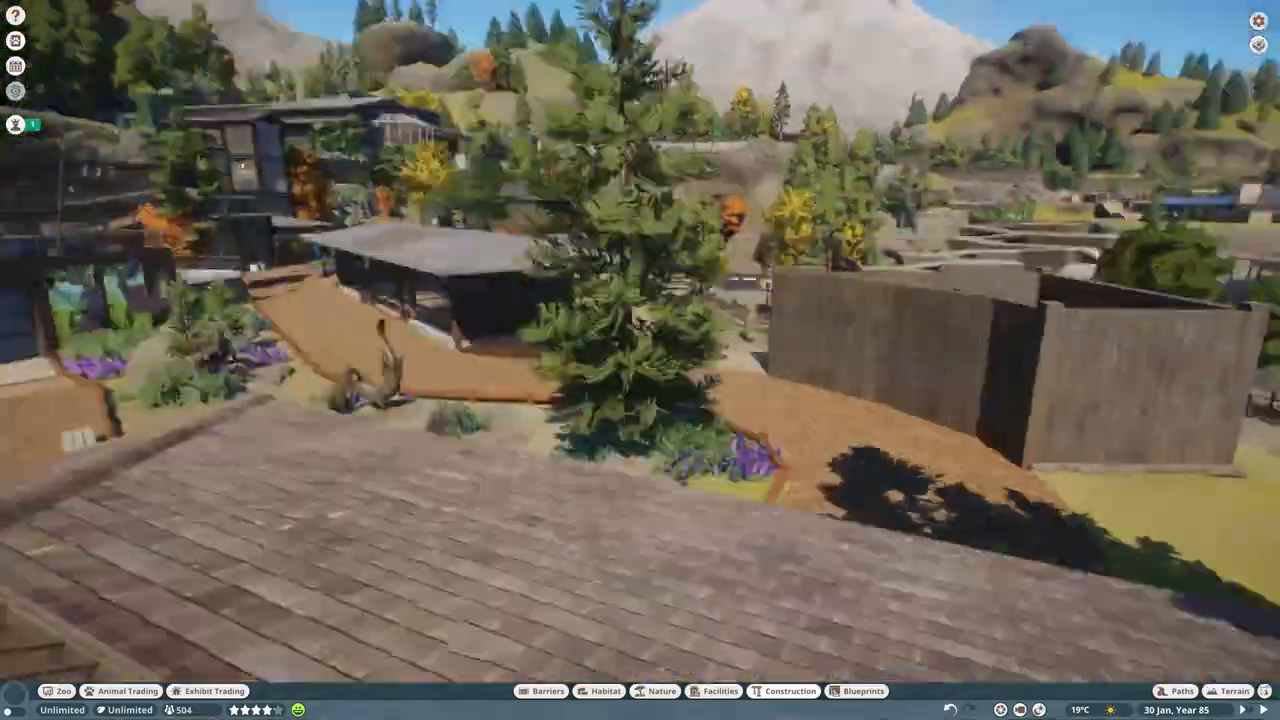
{"action": "left_click", "coordinate": [662, 692]}
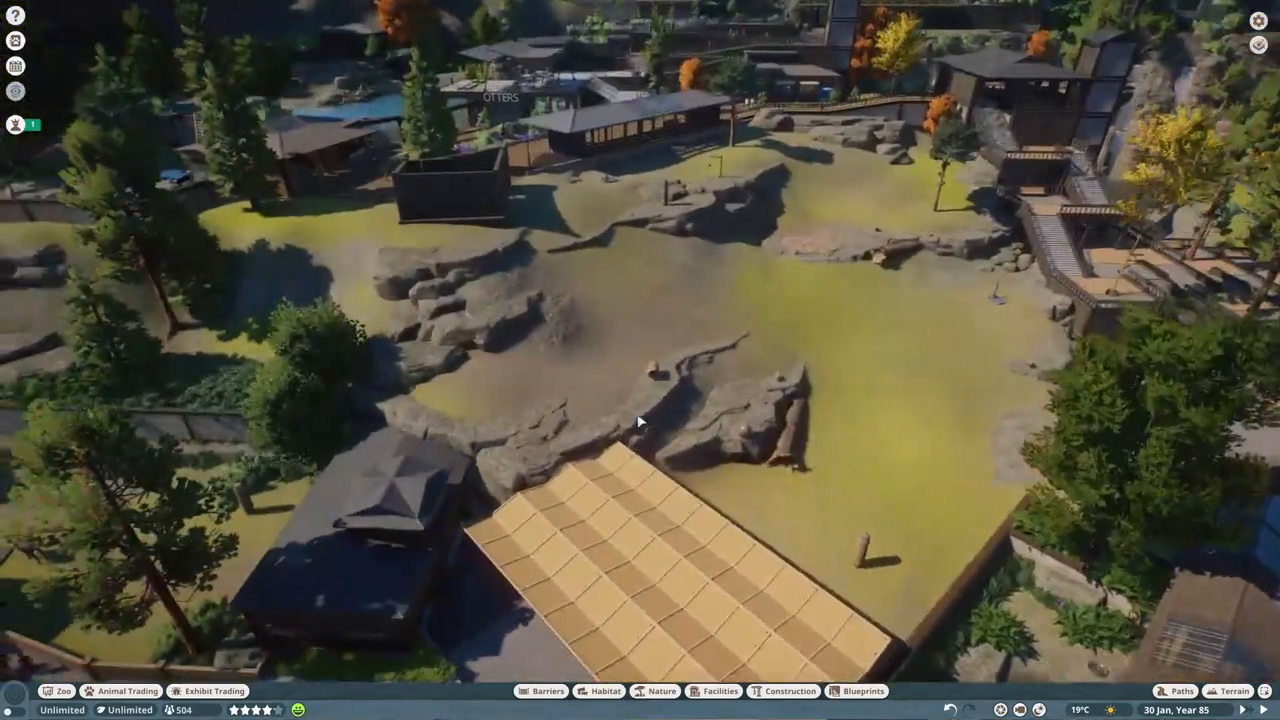
Select a plain wall panel from the Construction catalogue
{"action": "left_click", "coordinate": [788, 692]}
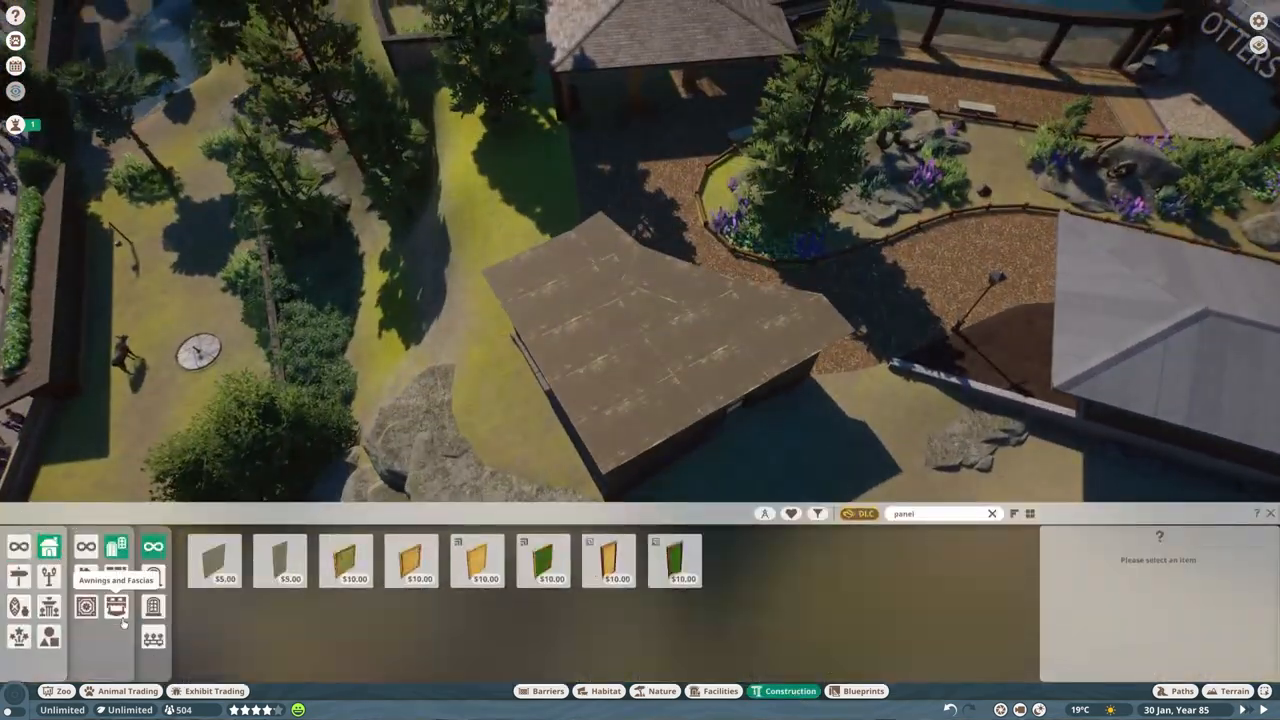
{"action": "left_click", "coordinate": [992, 512]}
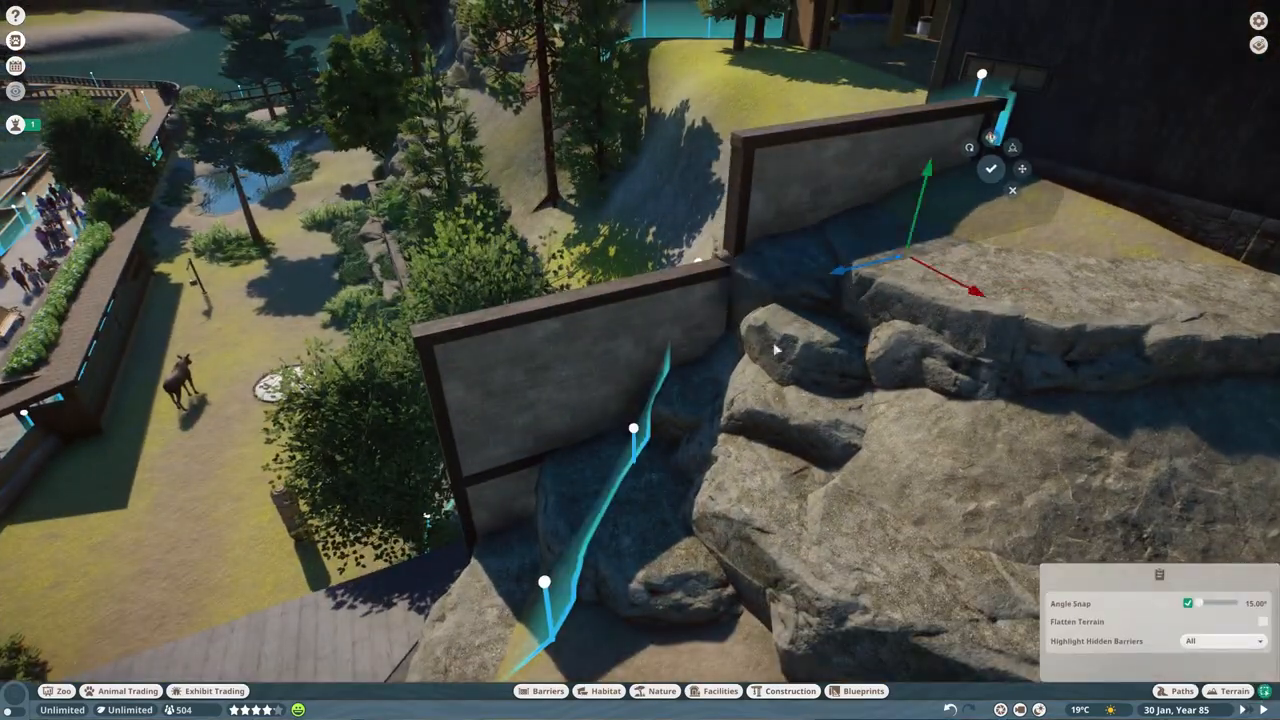
Confirm the wall panels along the rocks and pick a rock from Nature
{"action": "left_click", "coordinate": [662, 692]}
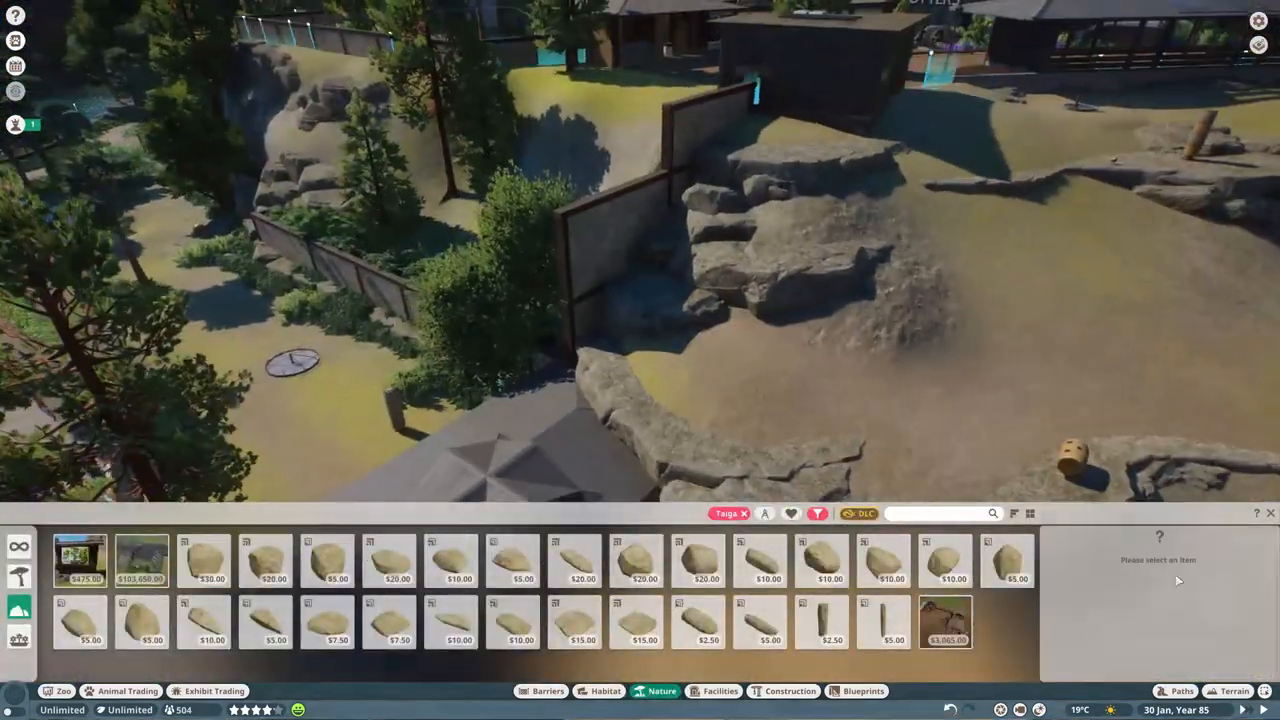
{"action": "left_click", "coordinate": [264, 560]}
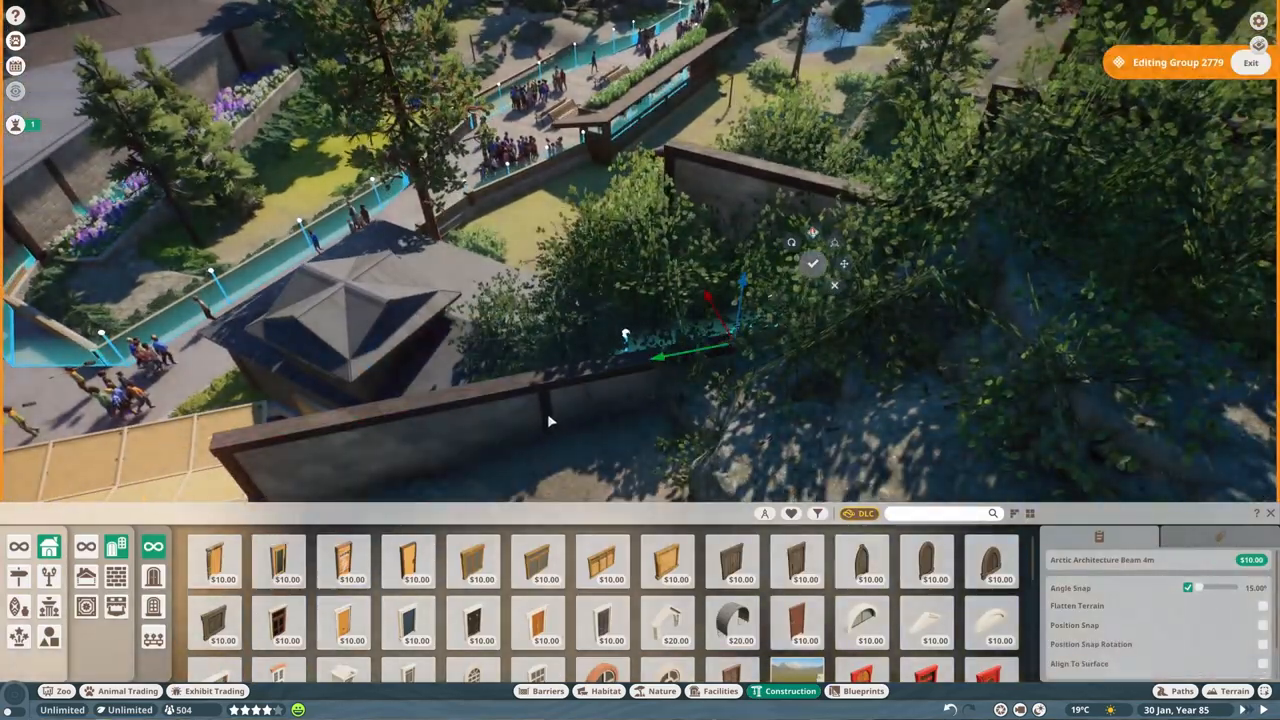
Finish the wall group and pick a log to set beside the shelter
{"action": "left_click", "coordinate": [660, 692]}
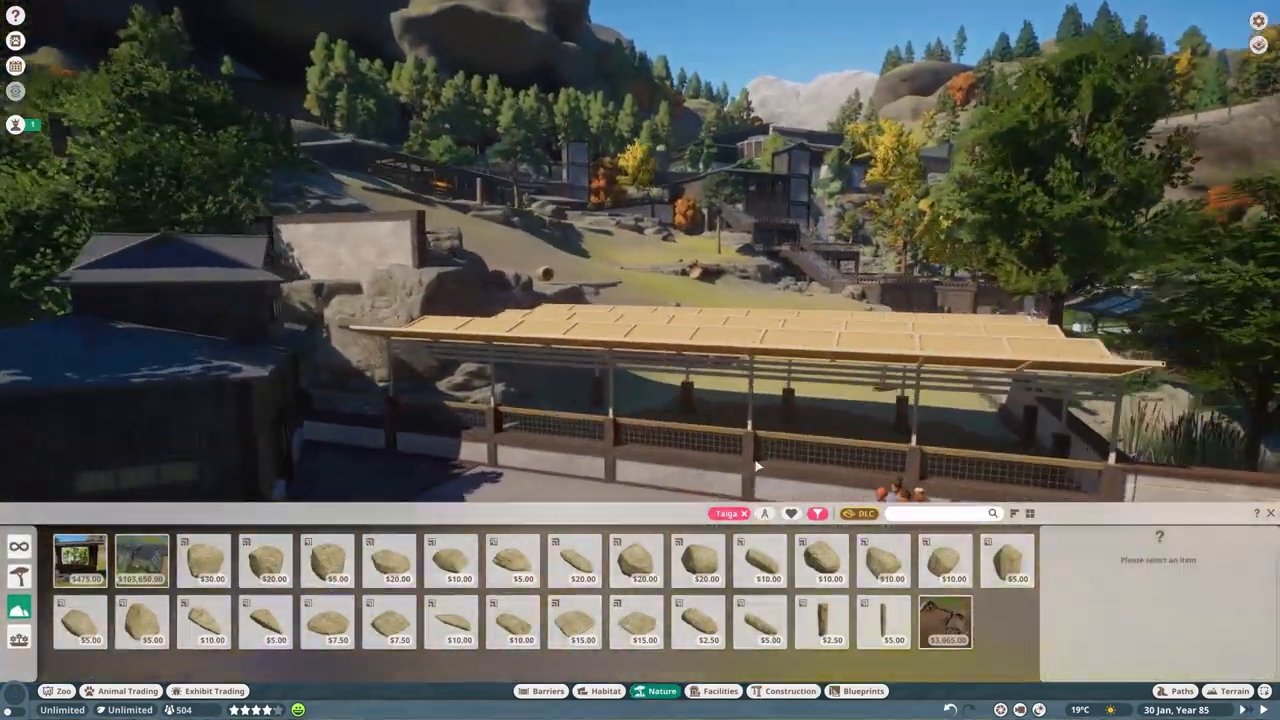
{"action": "left_click", "coordinate": [264, 560]}
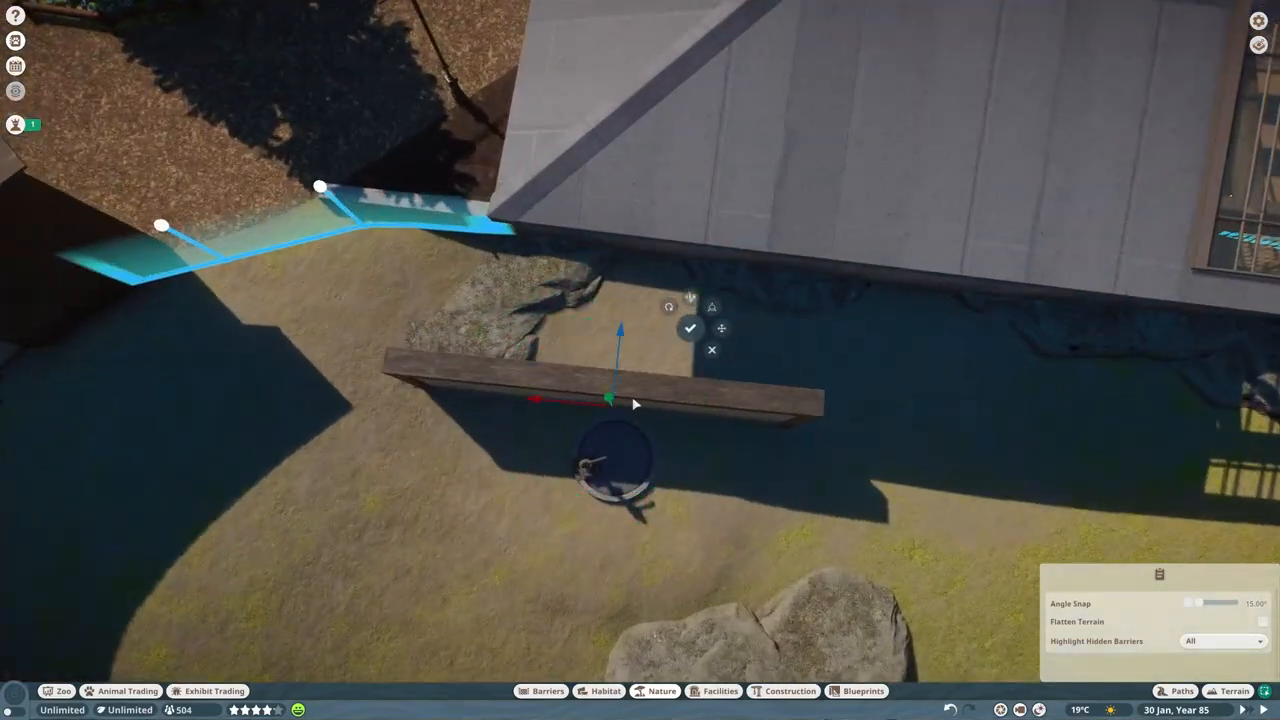
Set the log by the shelter, then plant Green Grass Large clumps on the slope
{"action": "left_click", "coordinate": [662, 692]}
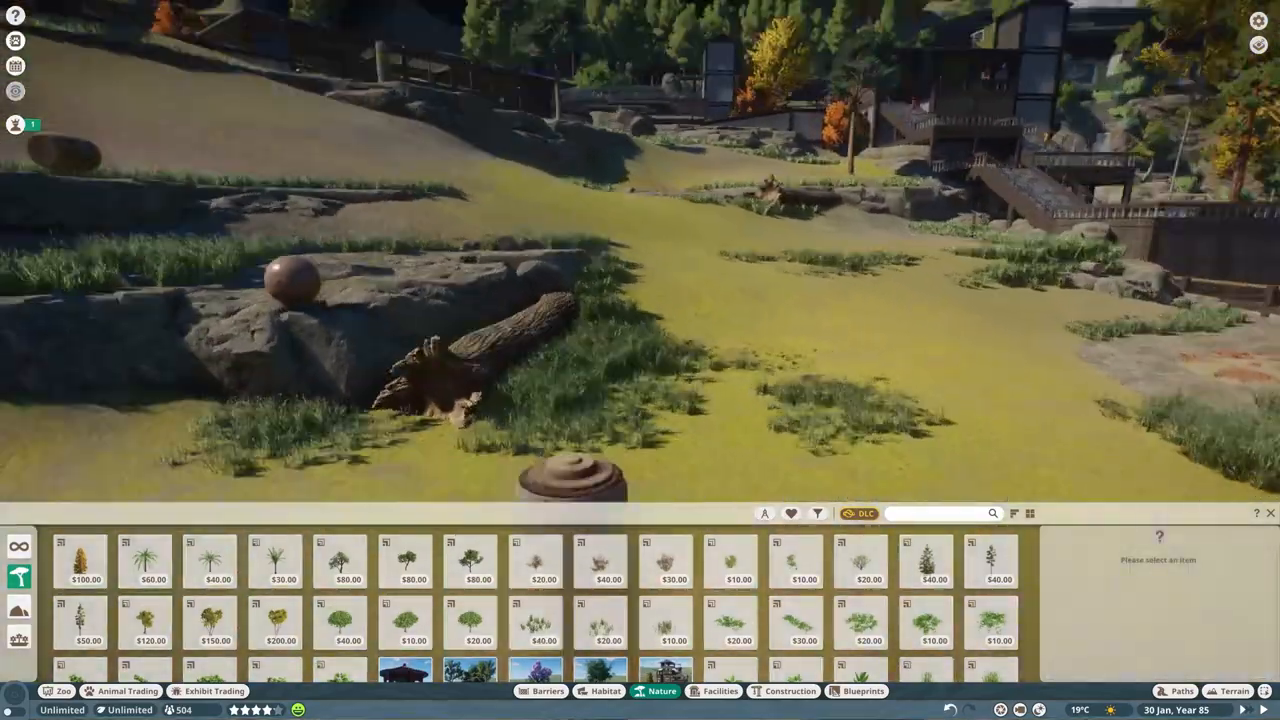
{"action": "left_click", "coordinate": [544, 620]}
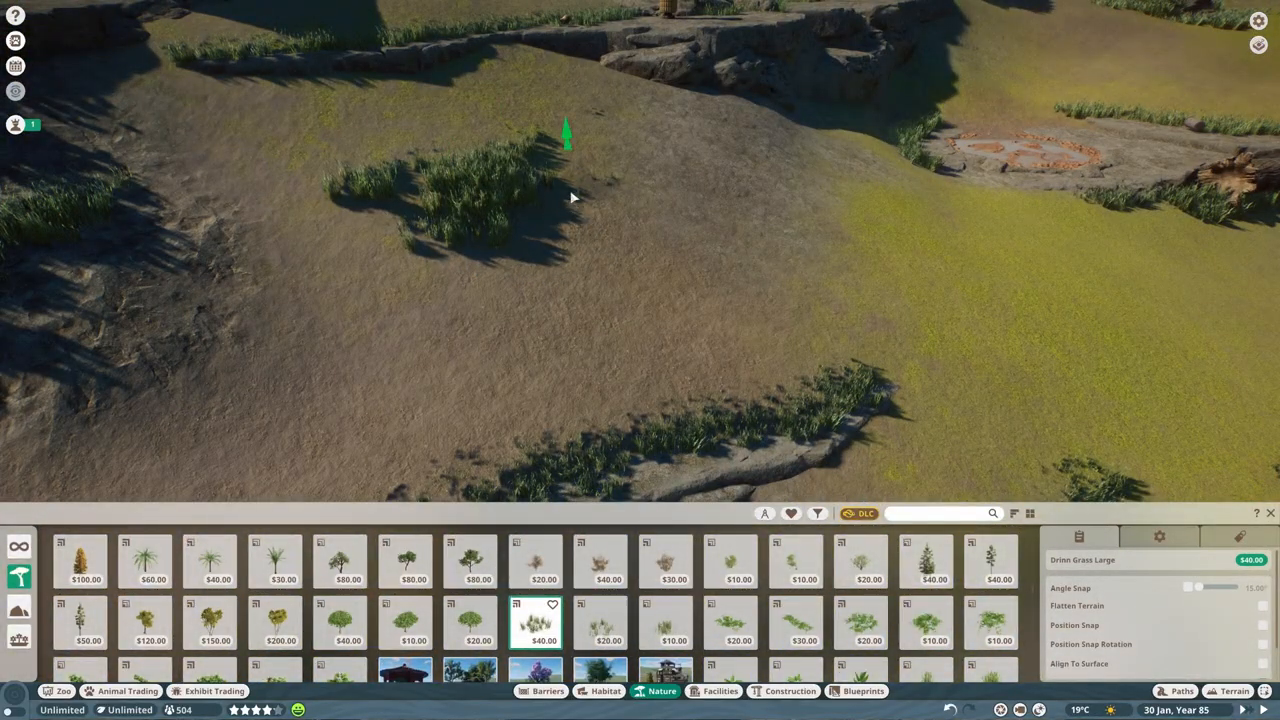
{"action": "left_click", "coordinate": [860, 560]}
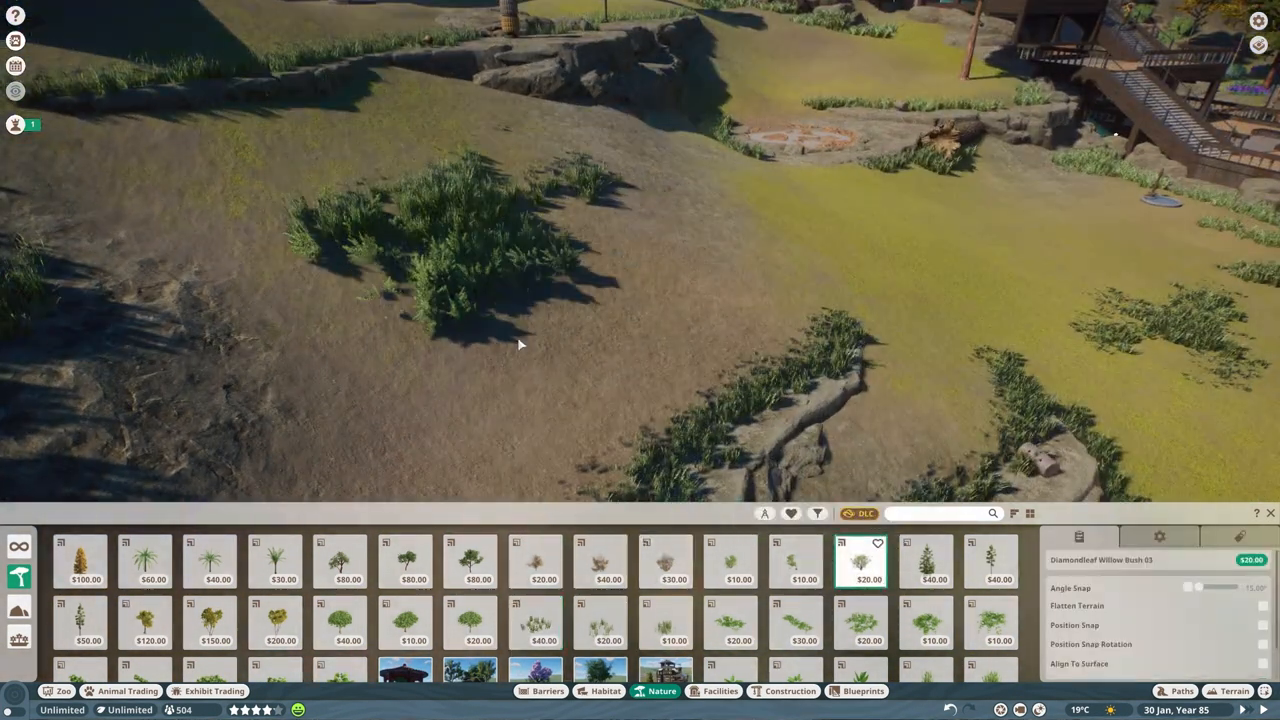